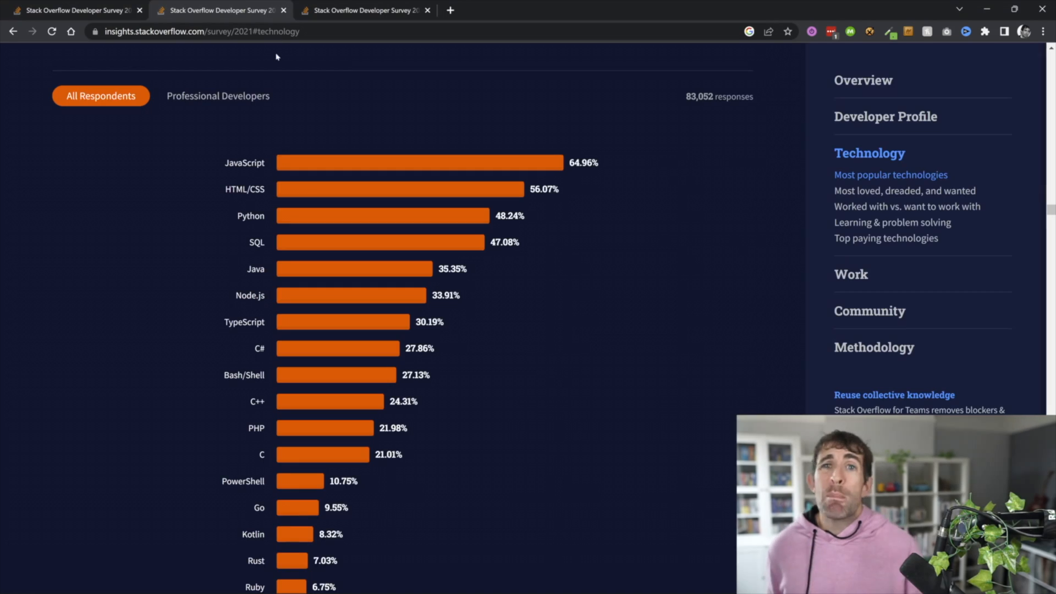
pyautogui.moveTo(317, 133)
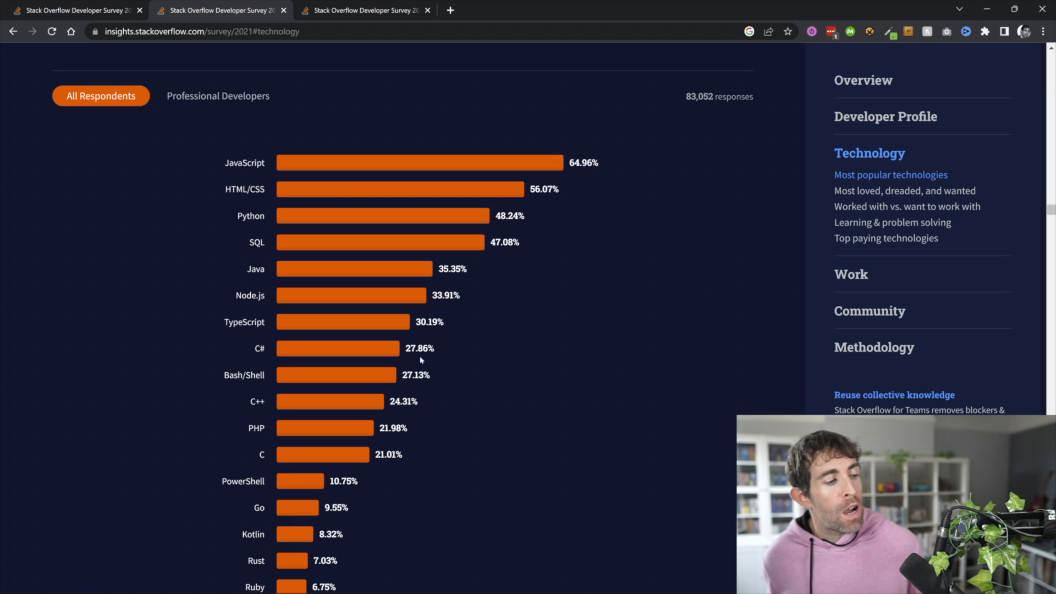
pyautogui.moveTo(369, 357)
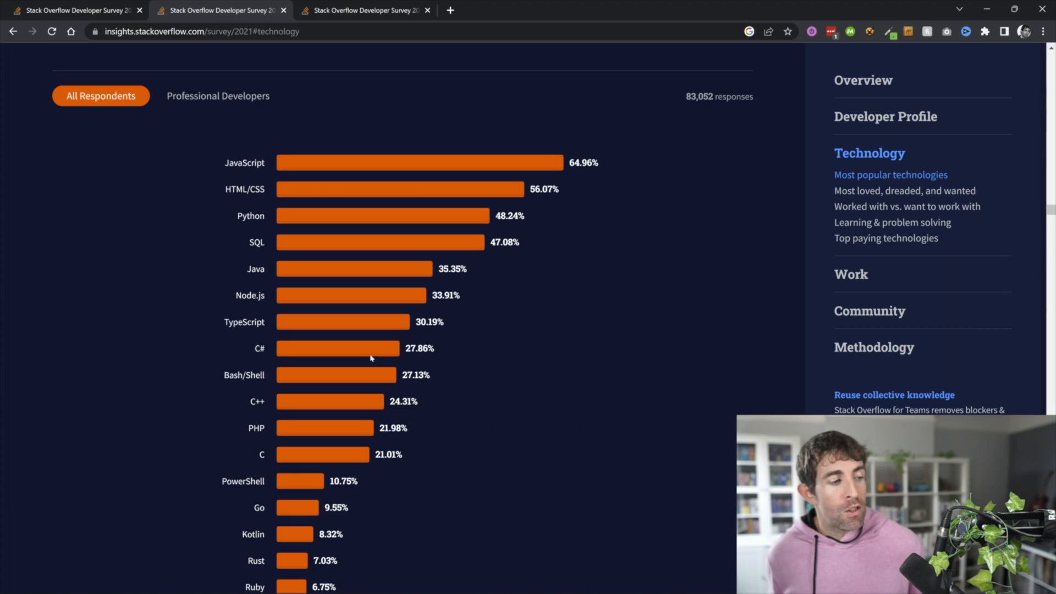
# Step: Scroll the IT Jobs Watch skills ranking past C# and bring up the Microsoft .NET UK statistics
pyautogui.click(364, 10)
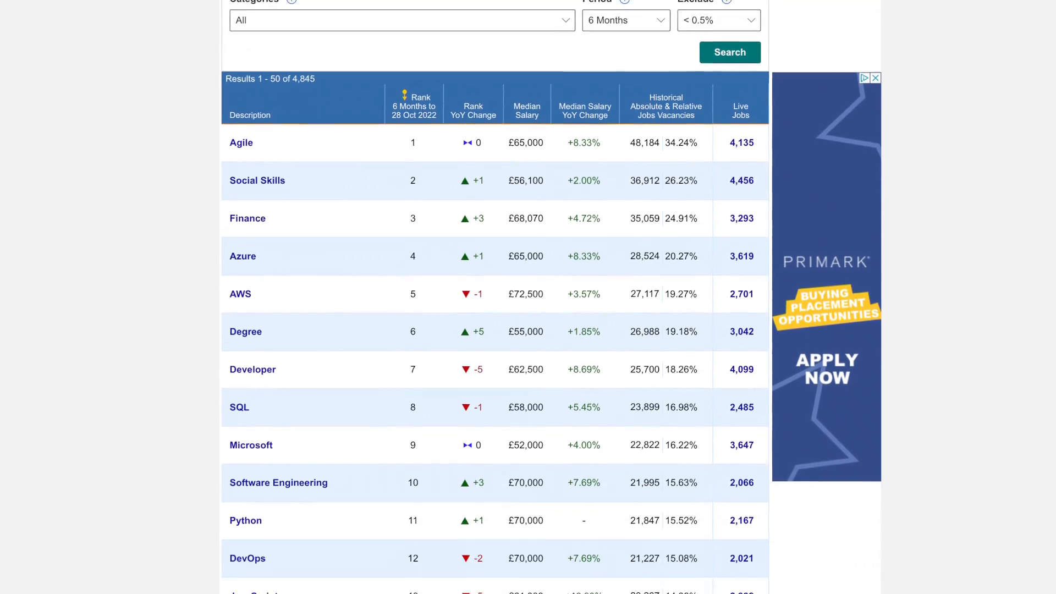
pyautogui.scroll(-3)
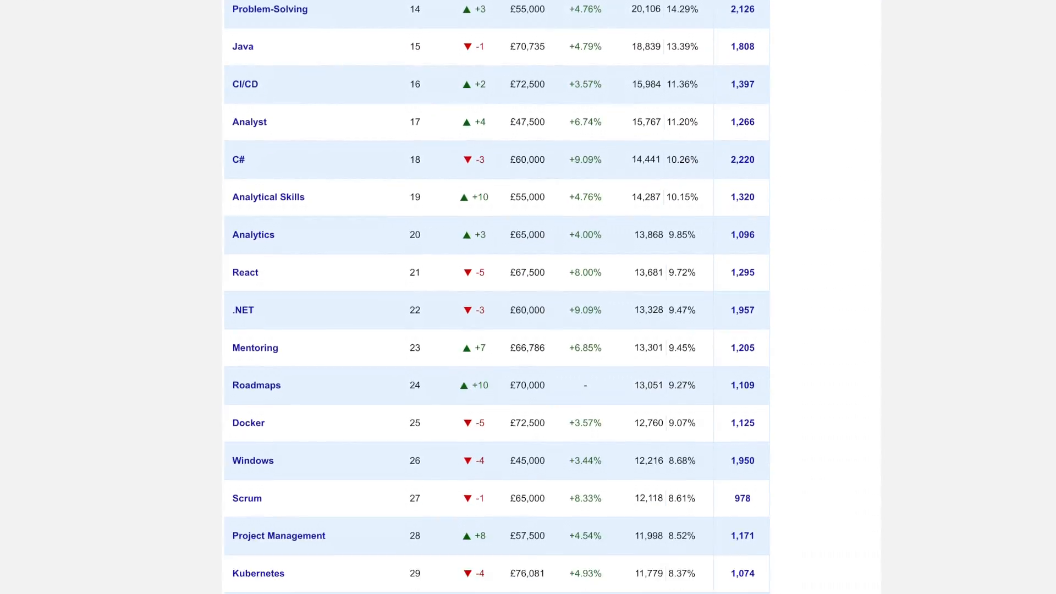
pyautogui.scroll(-3)
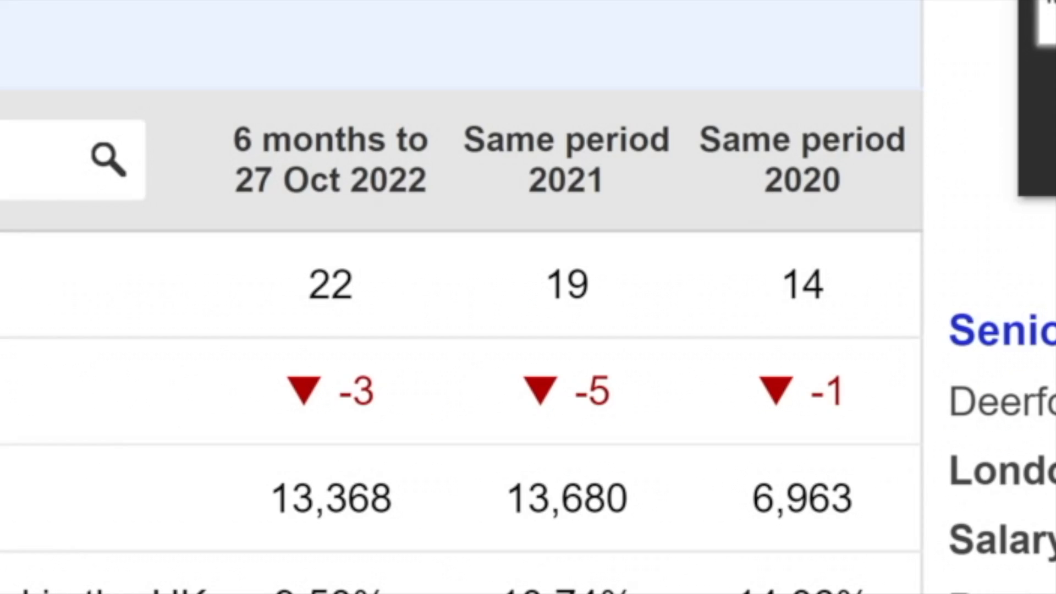
pyautogui.doubleClick(801, 283)
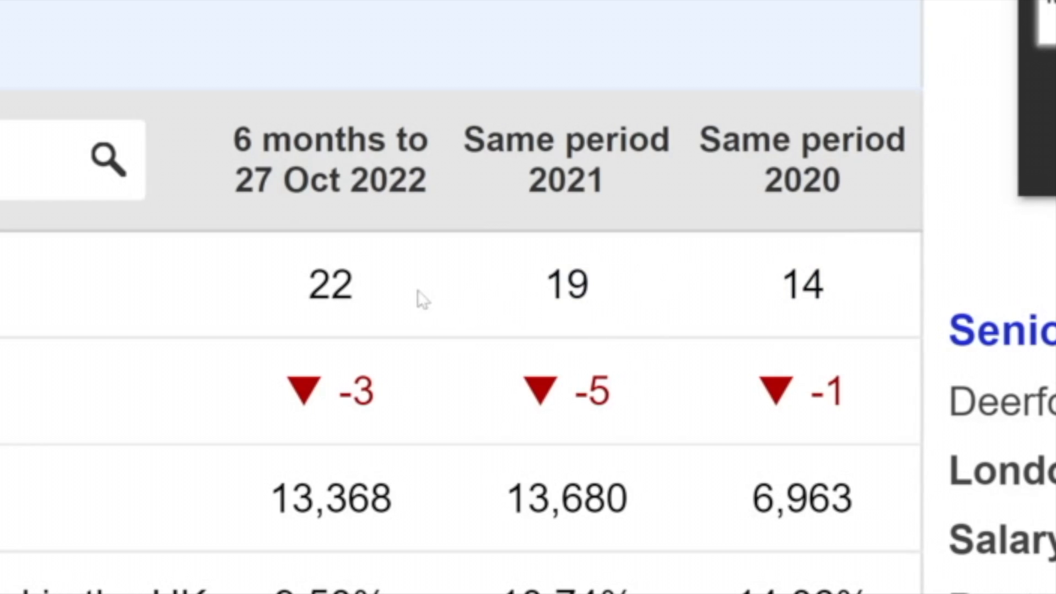
pyautogui.doubleClick(330, 283)
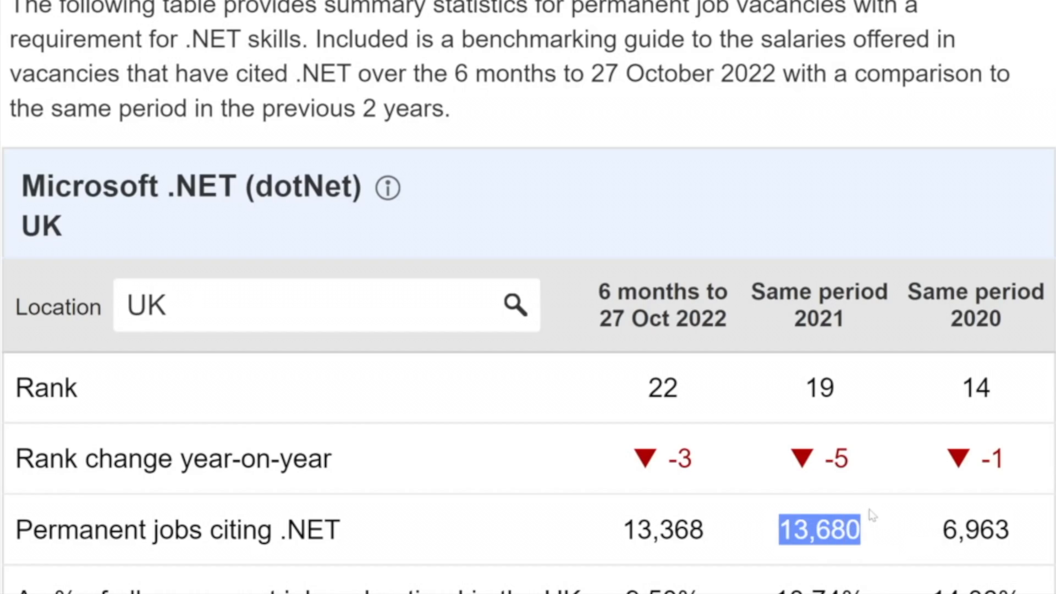
# Step: Highlight the current .NET permanent job count to compare it across periods
pyautogui.doubleClick(662, 529)
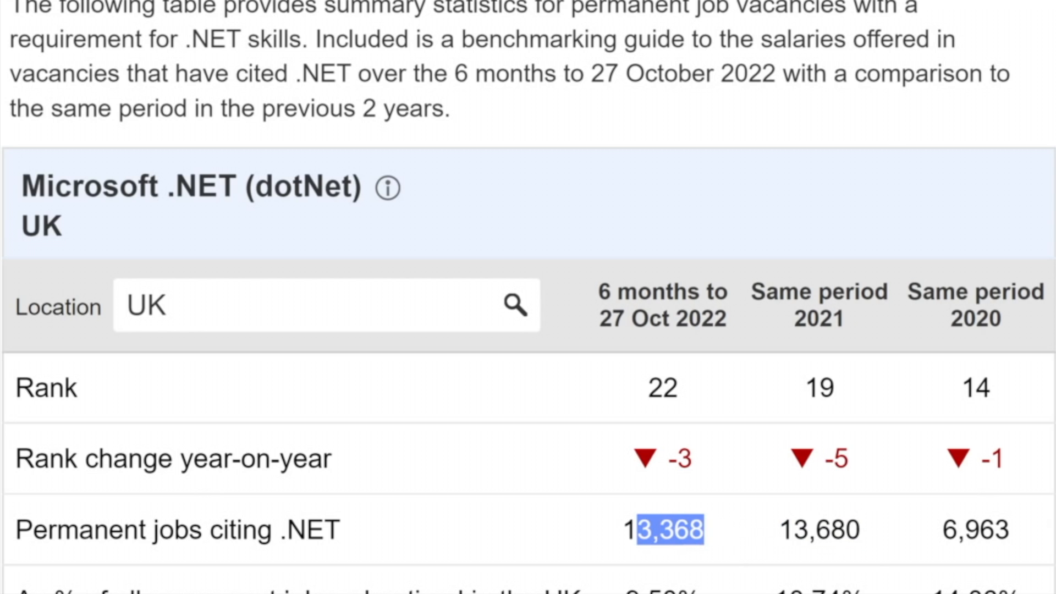
pyautogui.doubleClick(664, 530)
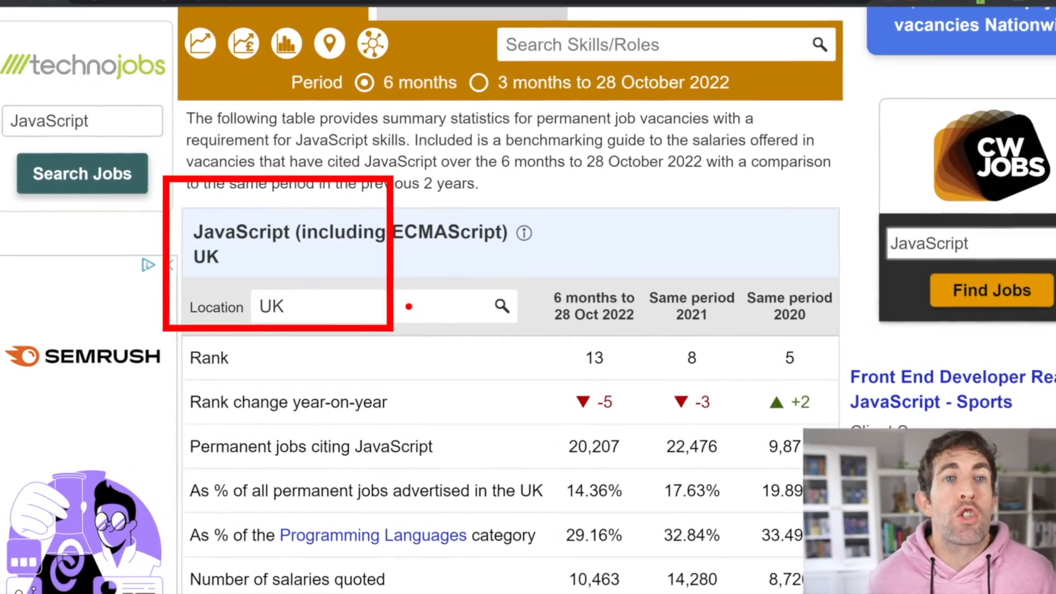
# Step: Review JavaScript's UK summary table (rank 13, 20,207 permanent jobs), then move to the C# Developer tab
pyautogui.scroll(-3)
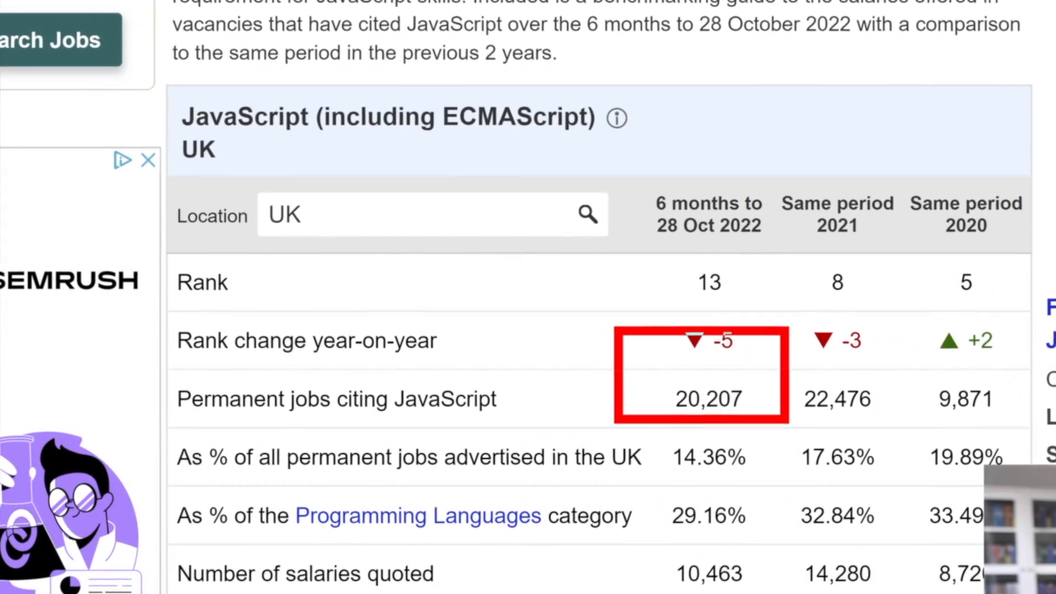
pyautogui.scroll(3)
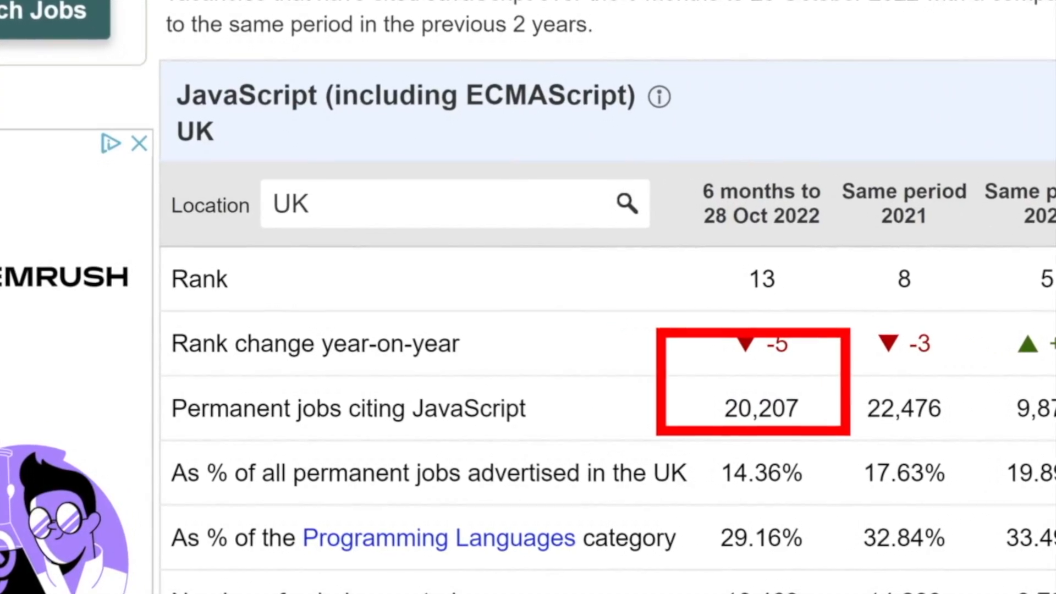
pyautogui.click(384, 10)
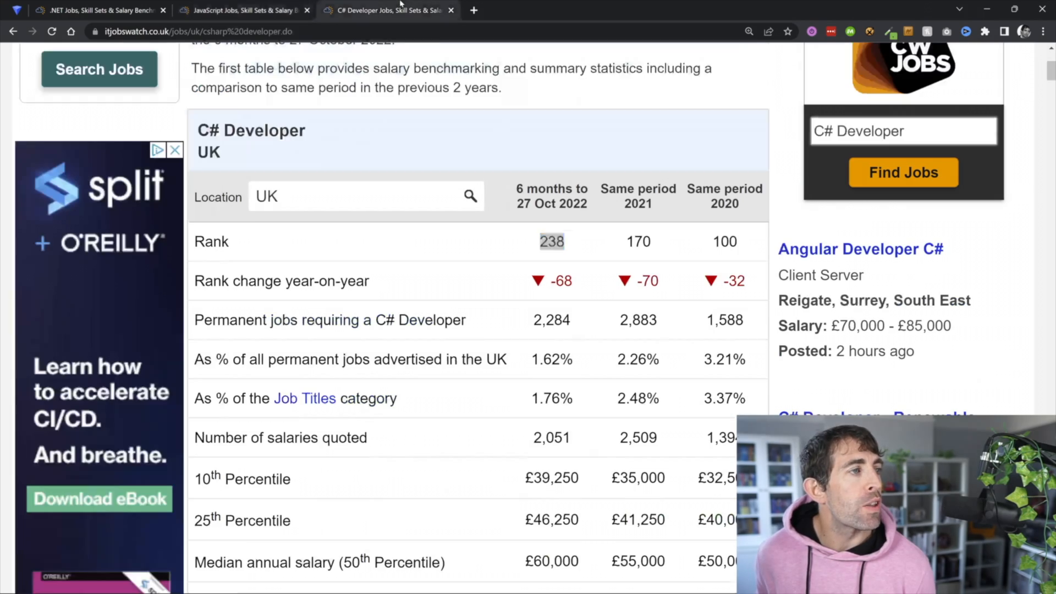
# Step: Highlight the C# Developer UK rank of 238 now against the earlier rank of 100
pyautogui.doubleClick(551, 241)
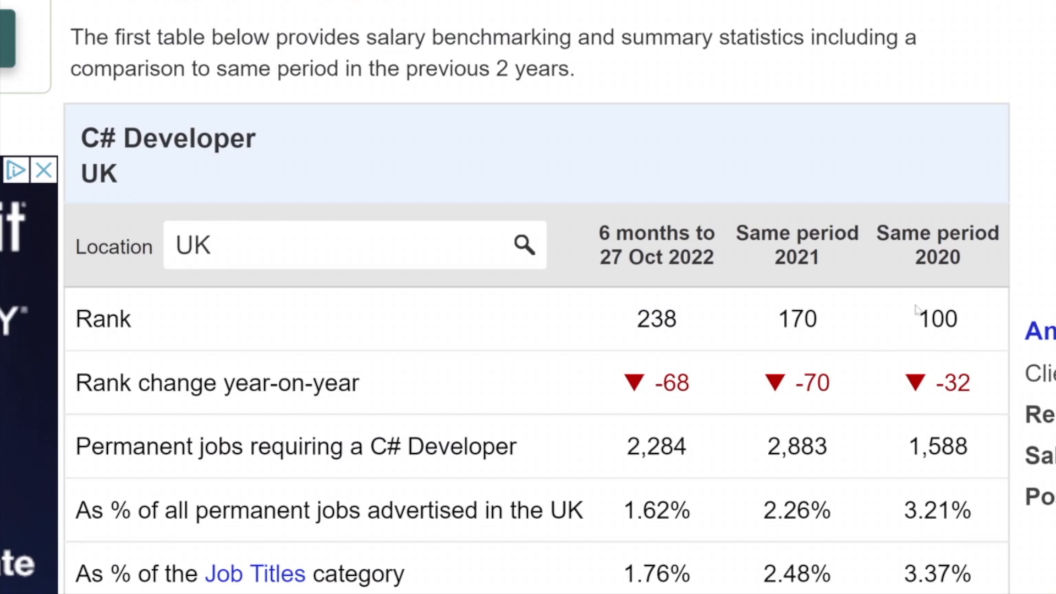
pyautogui.doubleClick(935, 319)
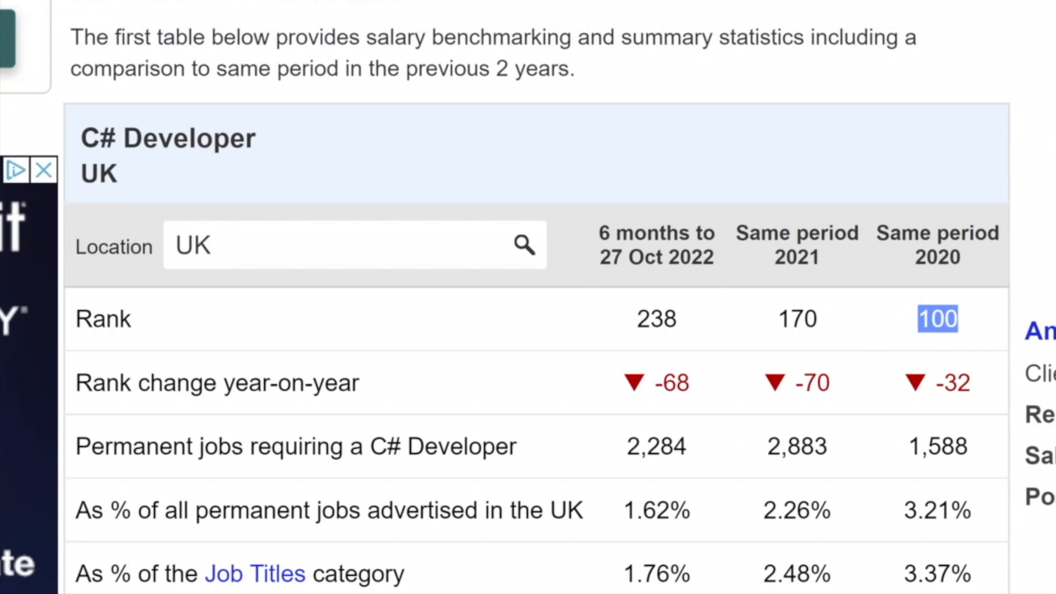
pyautogui.moveTo(916, 311)
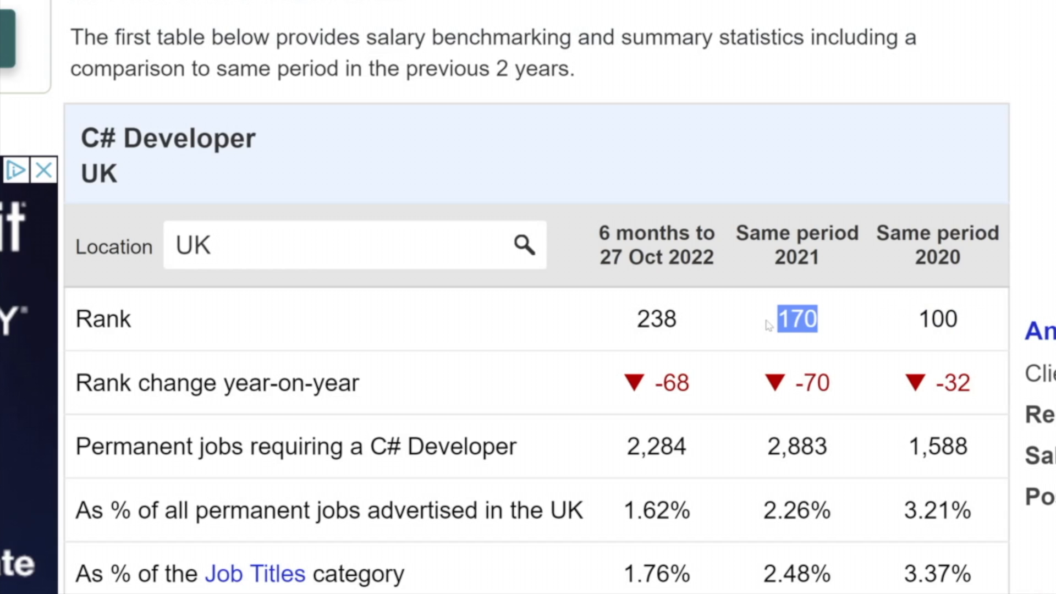
pyautogui.moveTo(700, 325)
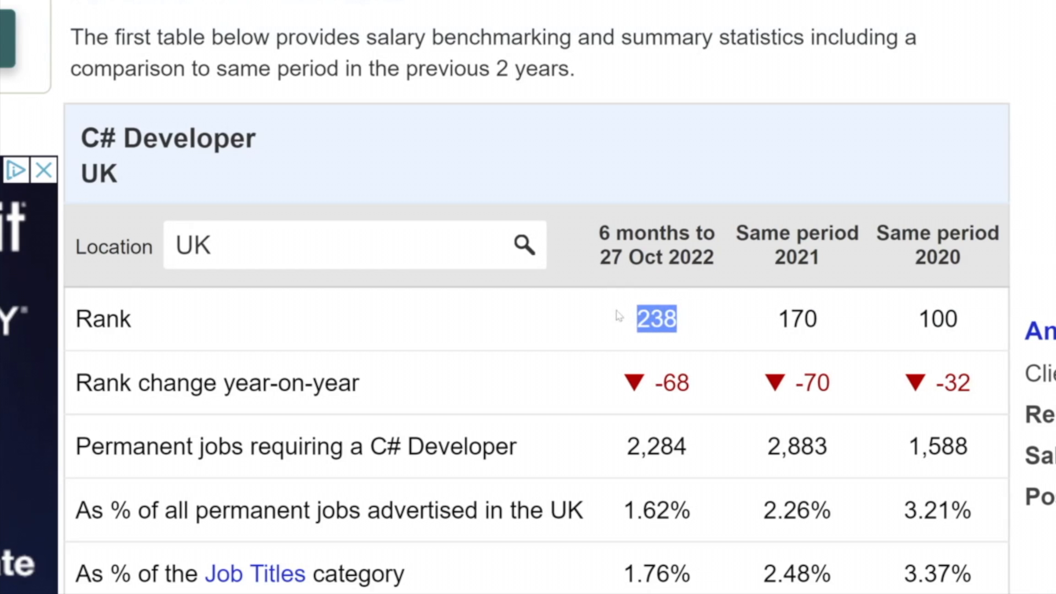
pyautogui.moveTo(900, 343)
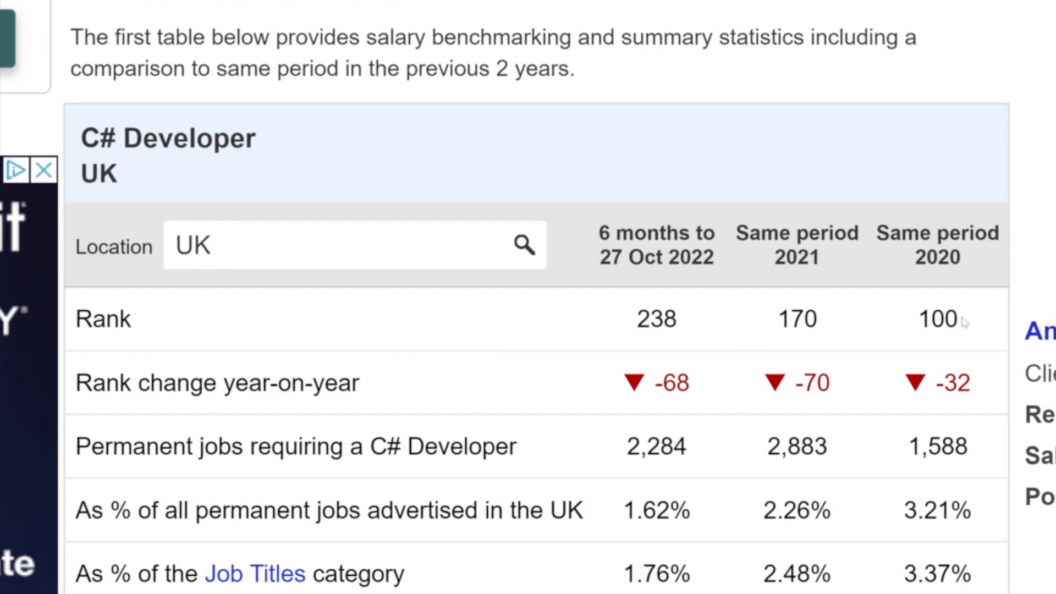
pyautogui.doubleClick(936, 319)
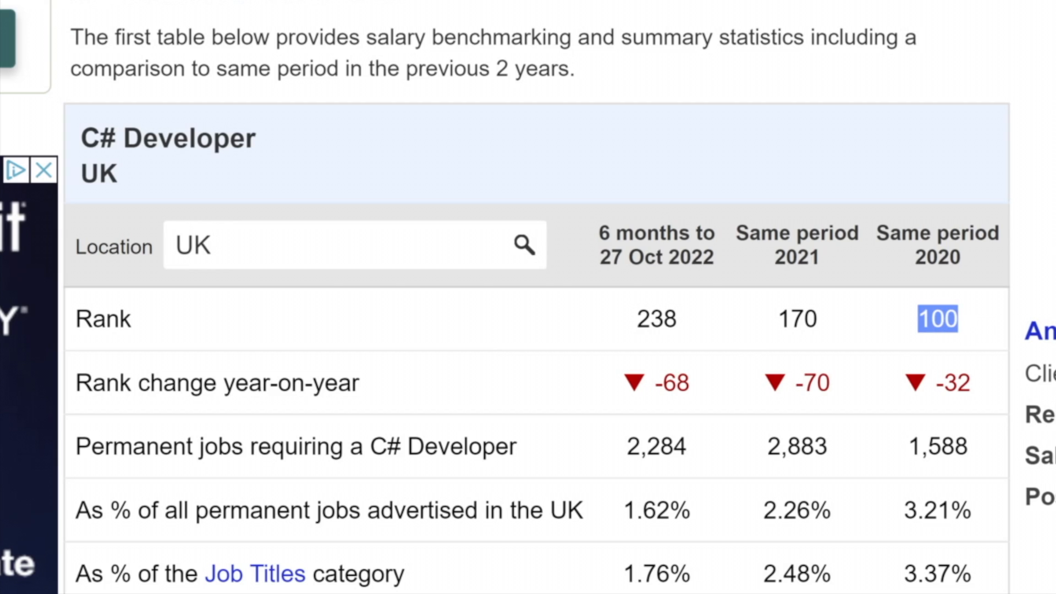
pyautogui.moveTo(910, 326)
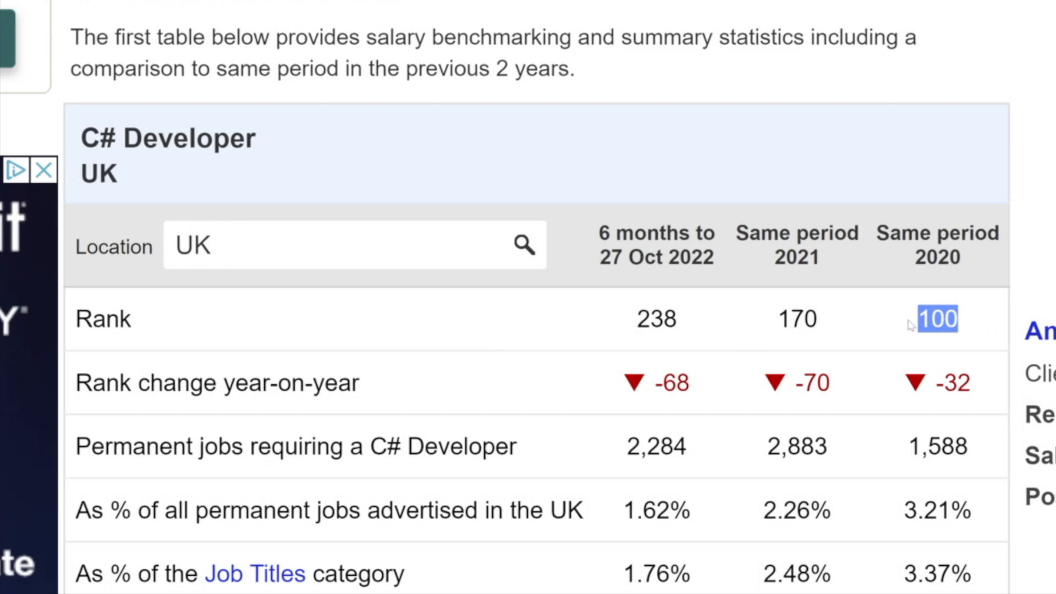
pyautogui.moveTo(842, 382)
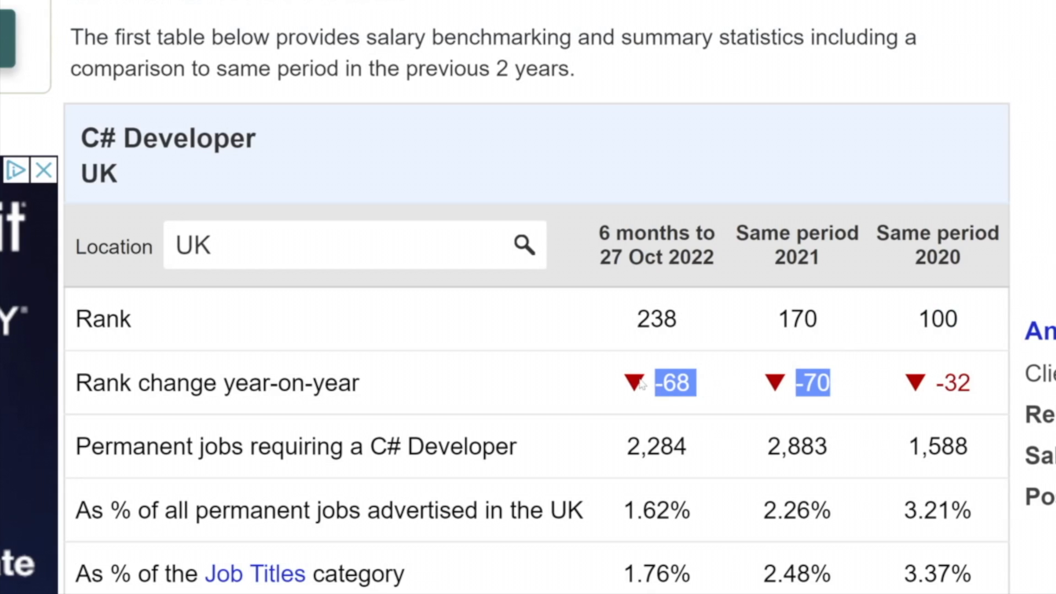
pyautogui.moveTo(719, 430)
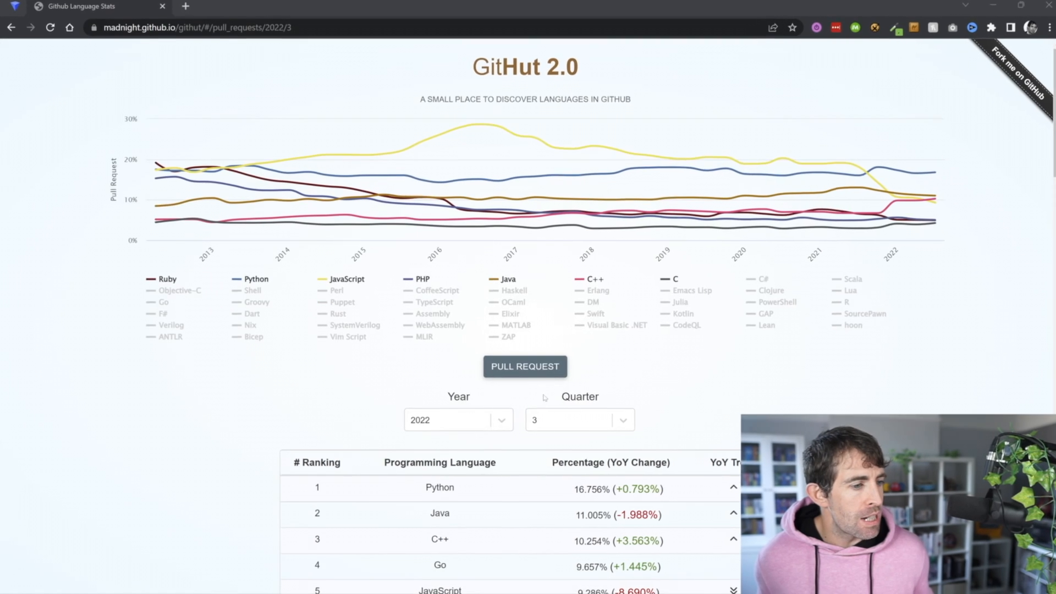
# Step: Scroll through the GitHut 2.0 pull-request ranking for 2022
pyautogui.scroll(-3)
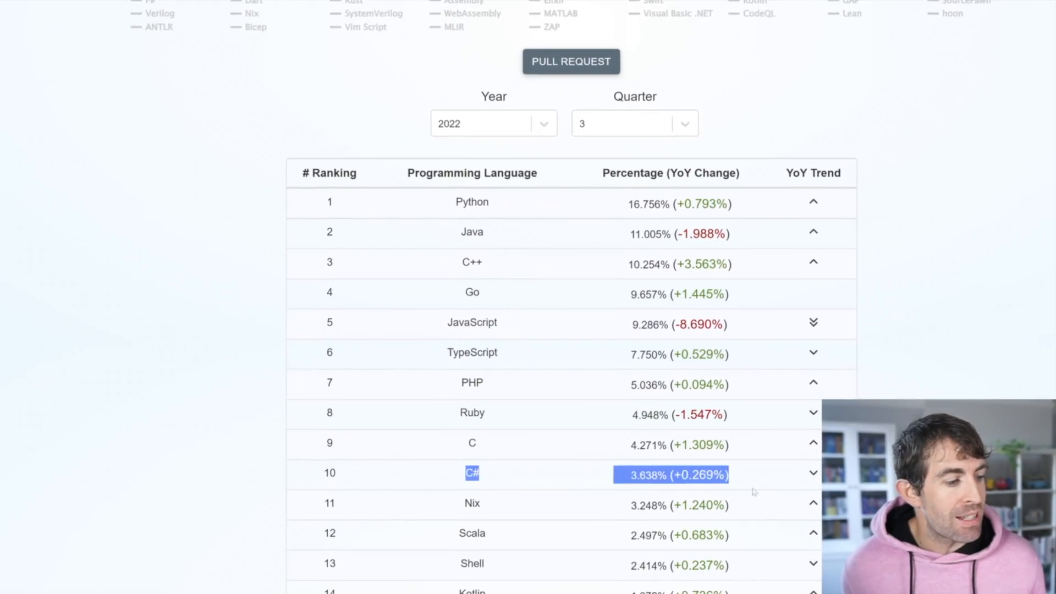
pyautogui.scroll(-3)
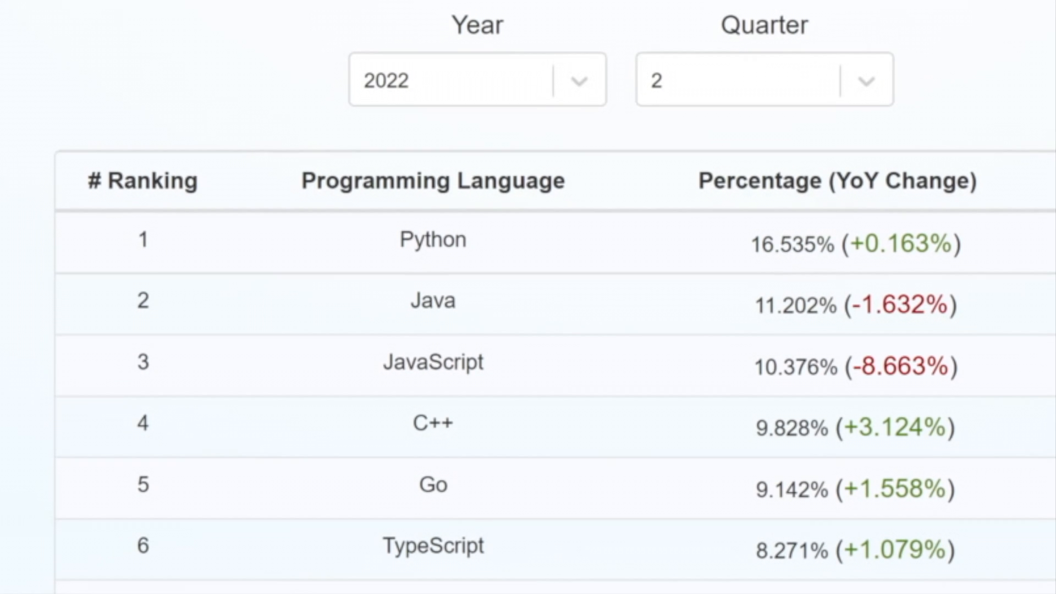
pyautogui.scroll(-3)
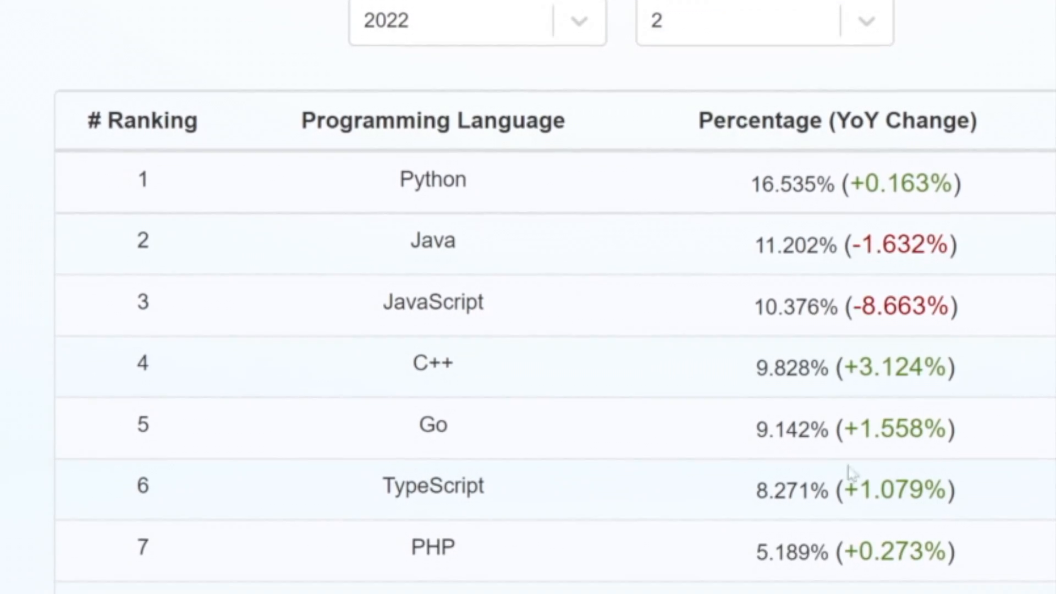
pyautogui.scroll(3)
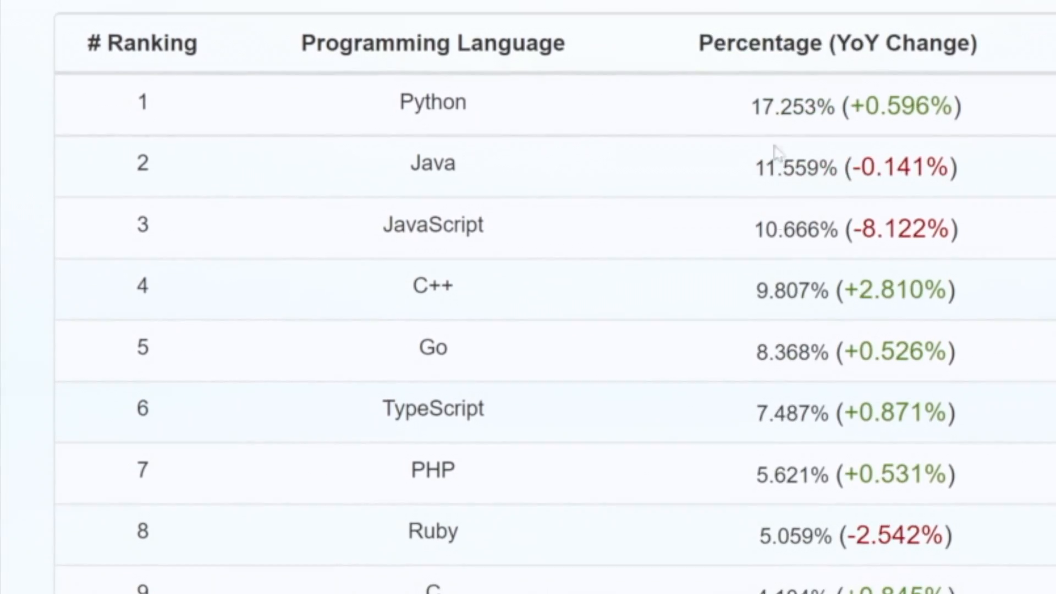
pyautogui.scroll(-3)
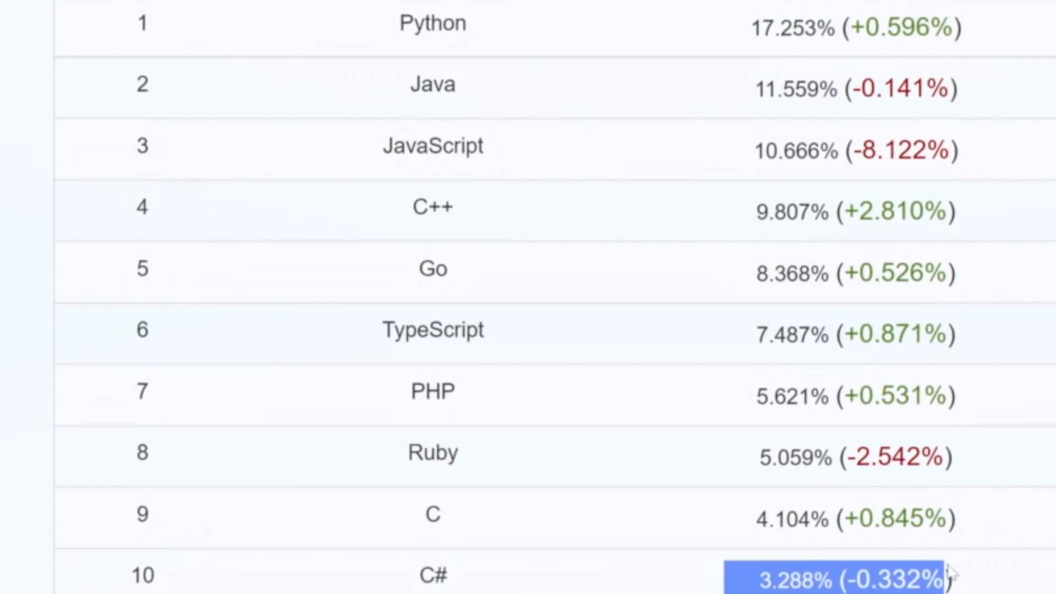
pyautogui.scroll(-3)
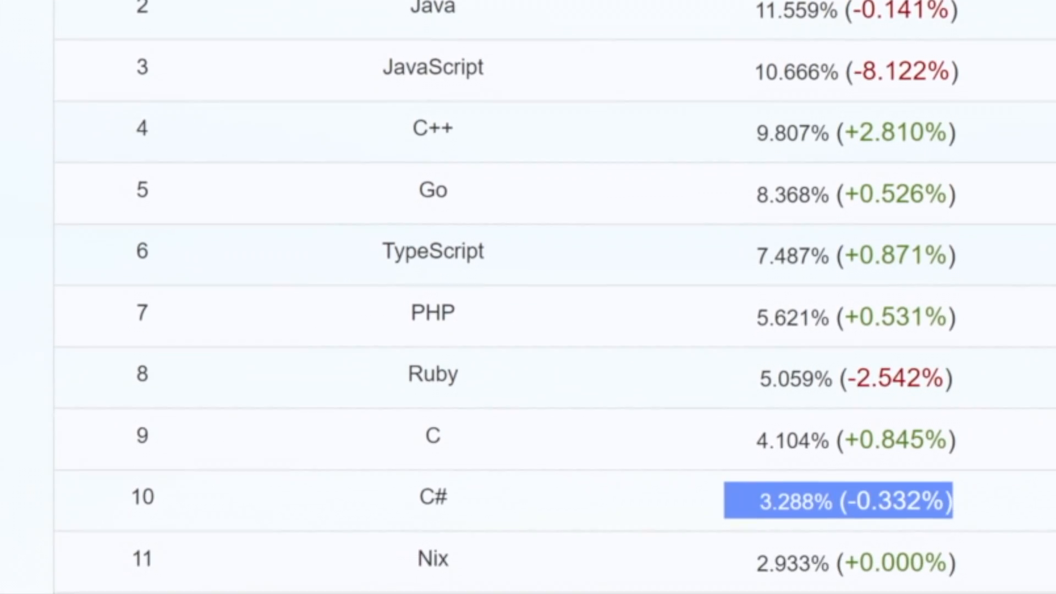
pyautogui.scroll(-3)
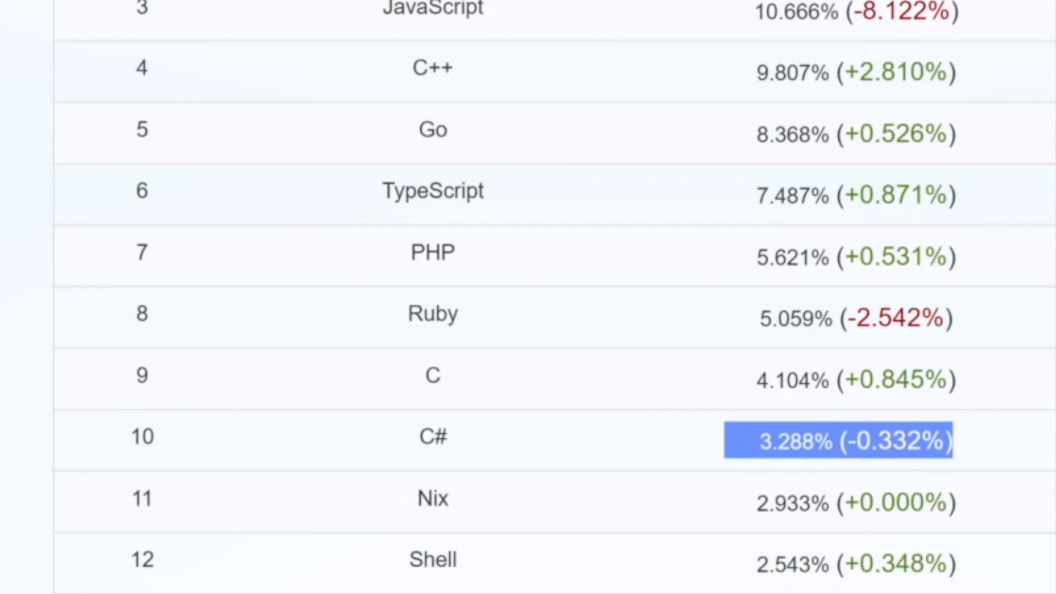
# Step: Switch the year to 2021 where C# ranks 9th, then highlight the C and C# rows back in 2022
pyautogui.click(456, 180)
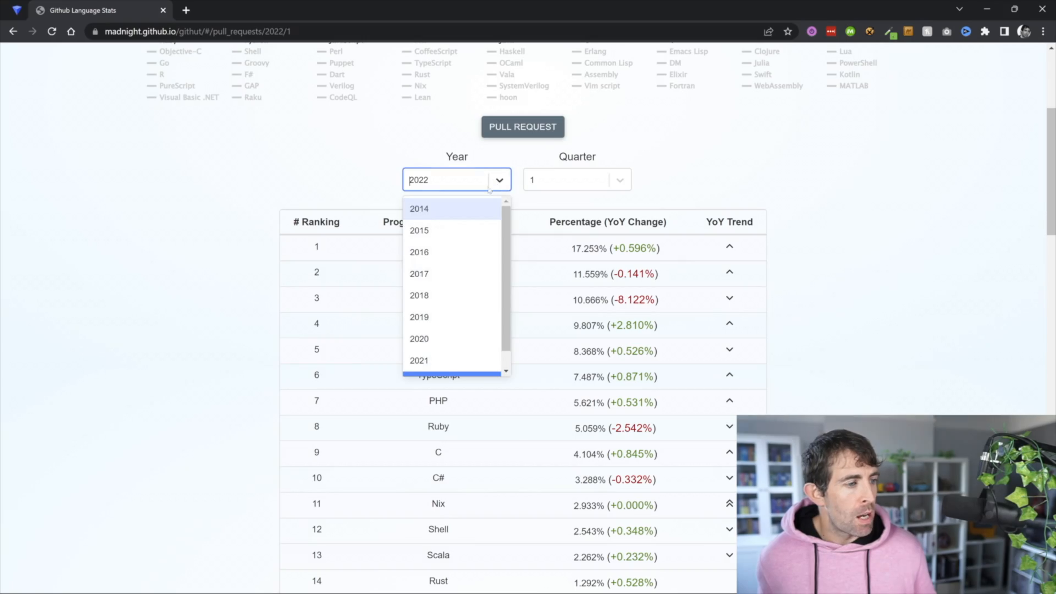
pyautogui.click(419, 361)
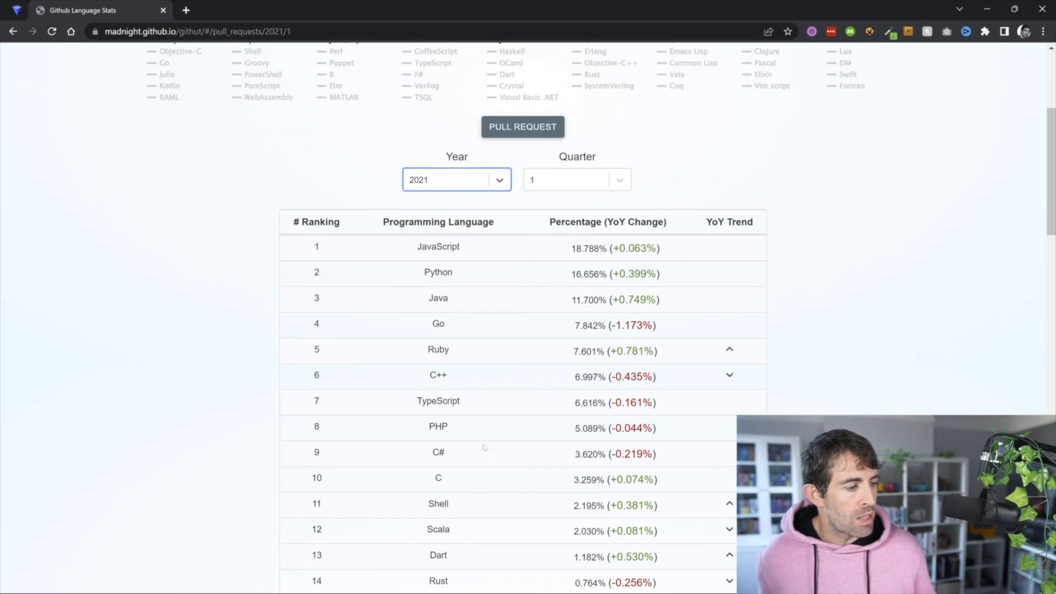
pyautogui.doubleClick(438, 453)
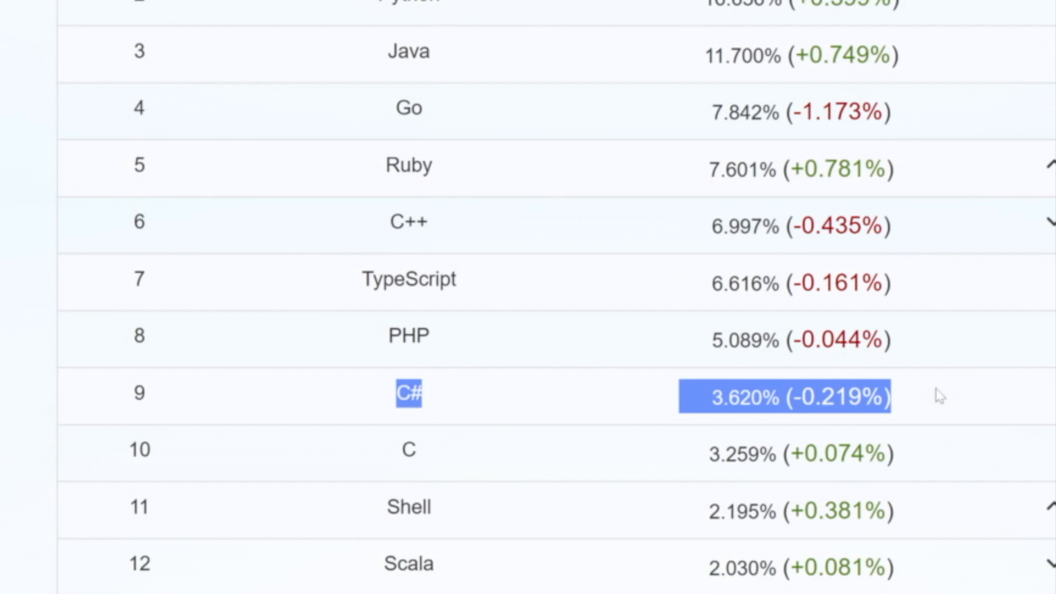
pyautogui.moveTo(424, 397)
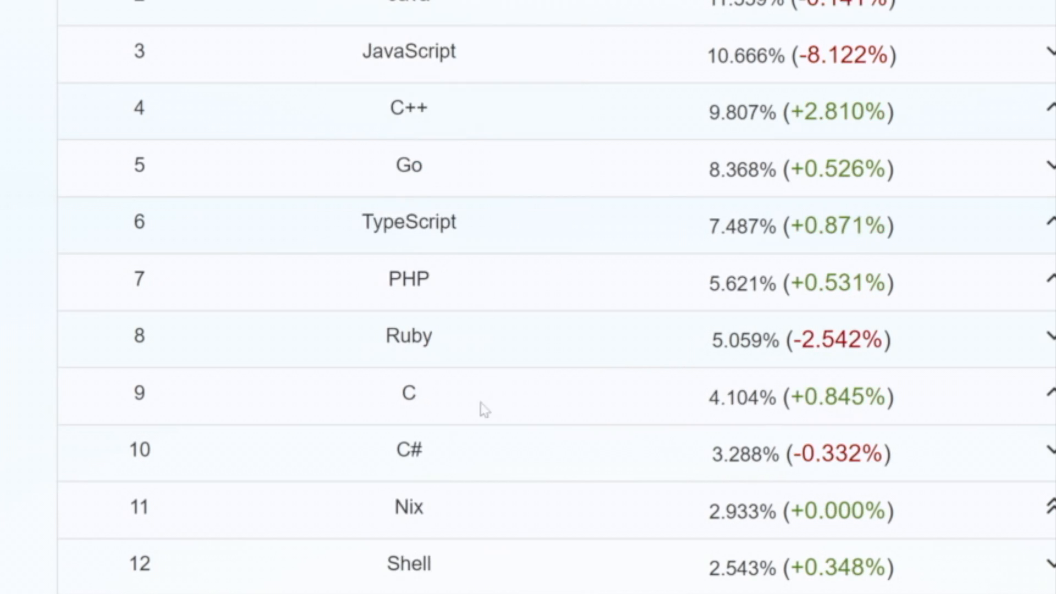
pyautogui.doubleClick(408, 393)
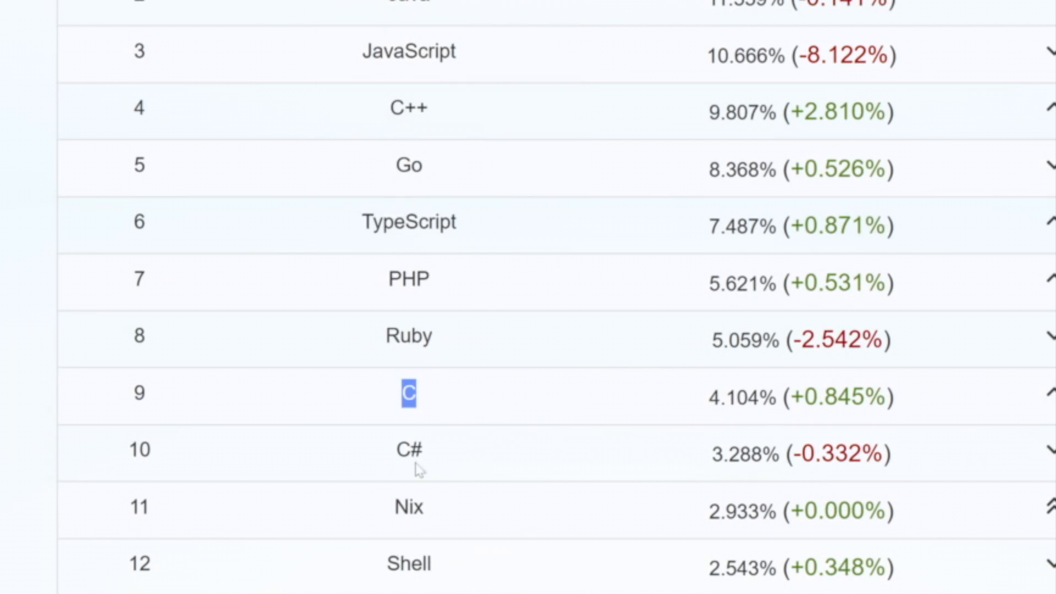
pyautogui.click(408, 448)
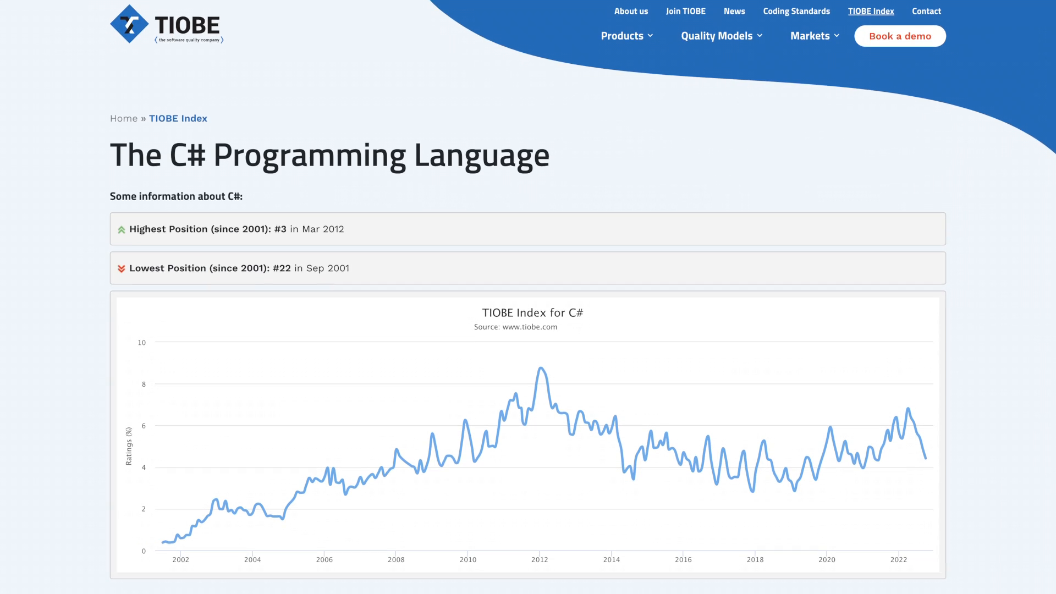
# Step: Scroll the TIOBE C# page down to its ratings history chart peaking at #3 in March 2012
pyautogui.scroll(-3)
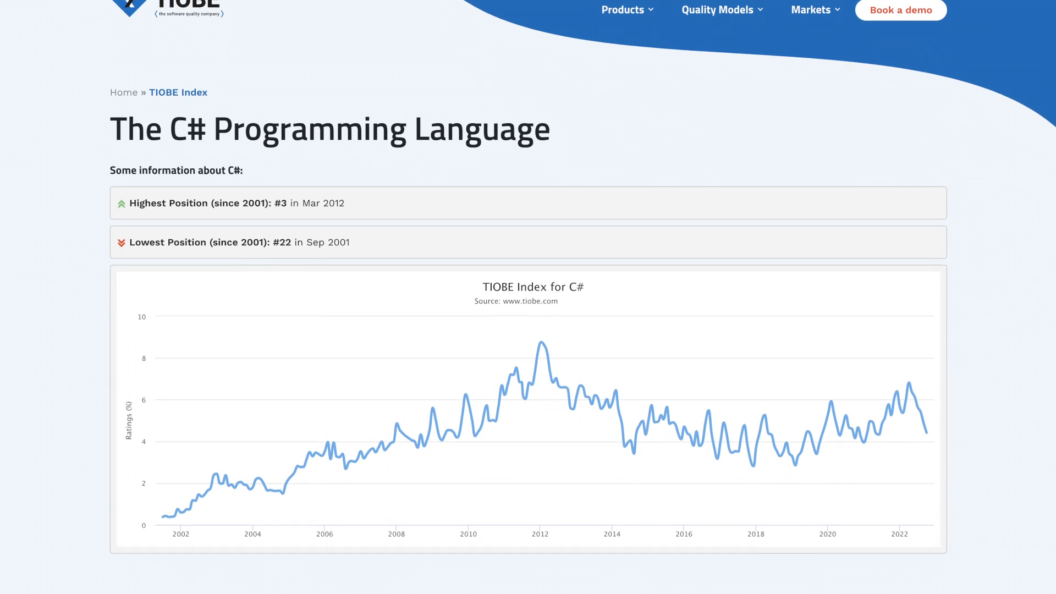
pyautogui.scroll(-3)
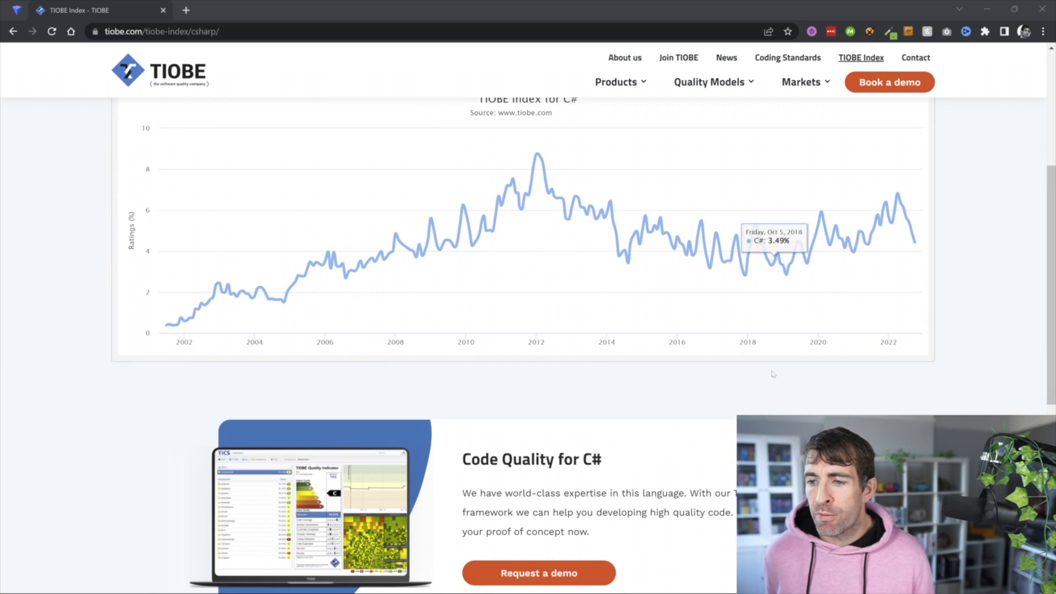
pyautogui.moveTo(537, 155)
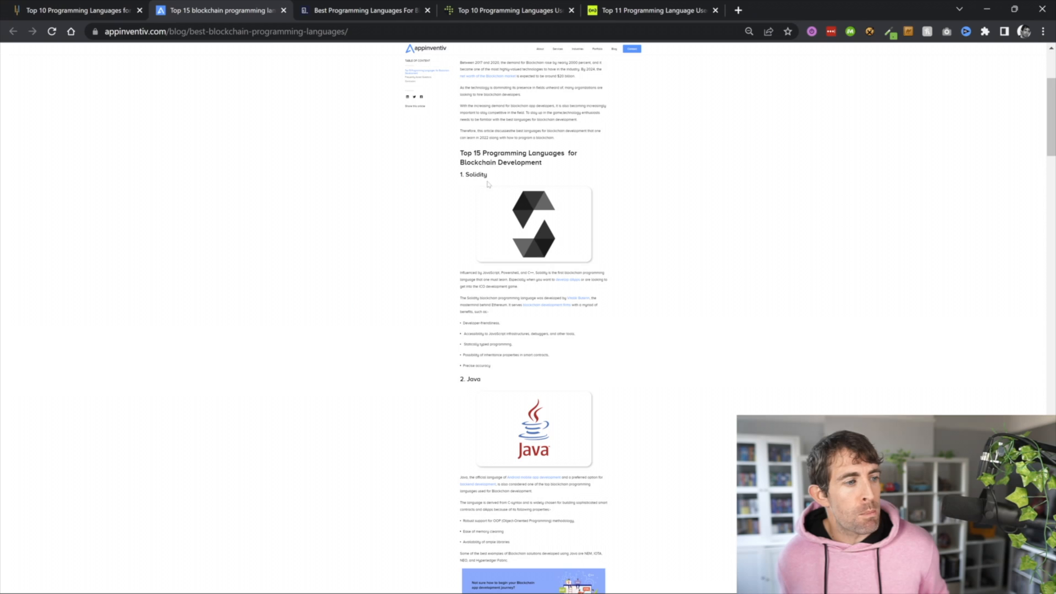
# Step: Scroll the Appinventiv article, then review the Codecademy blockchain languages article
pyautogui.scroll(-3)
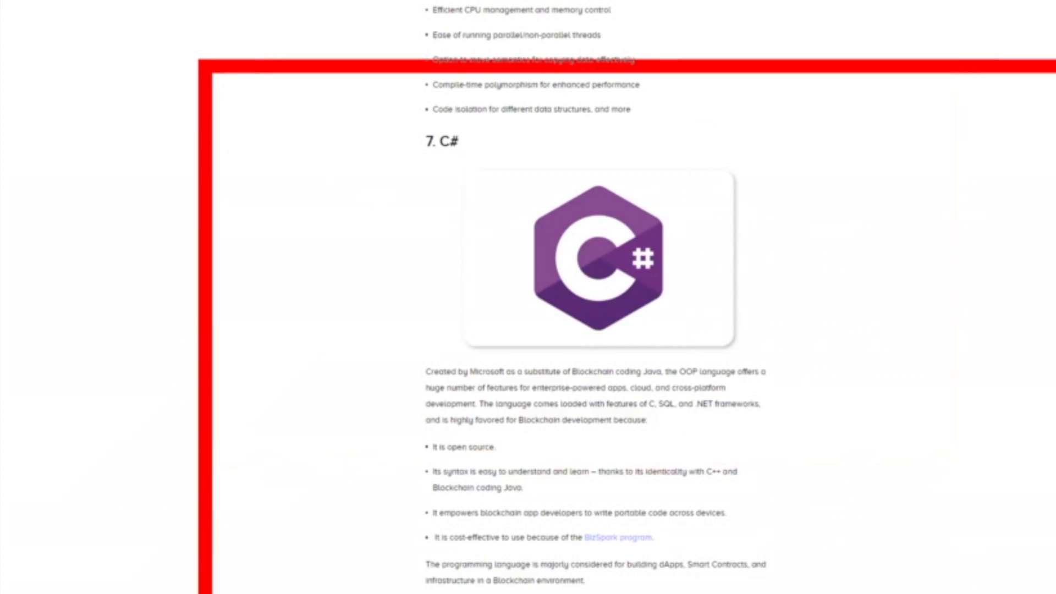
pyautogui.click(364, 9)
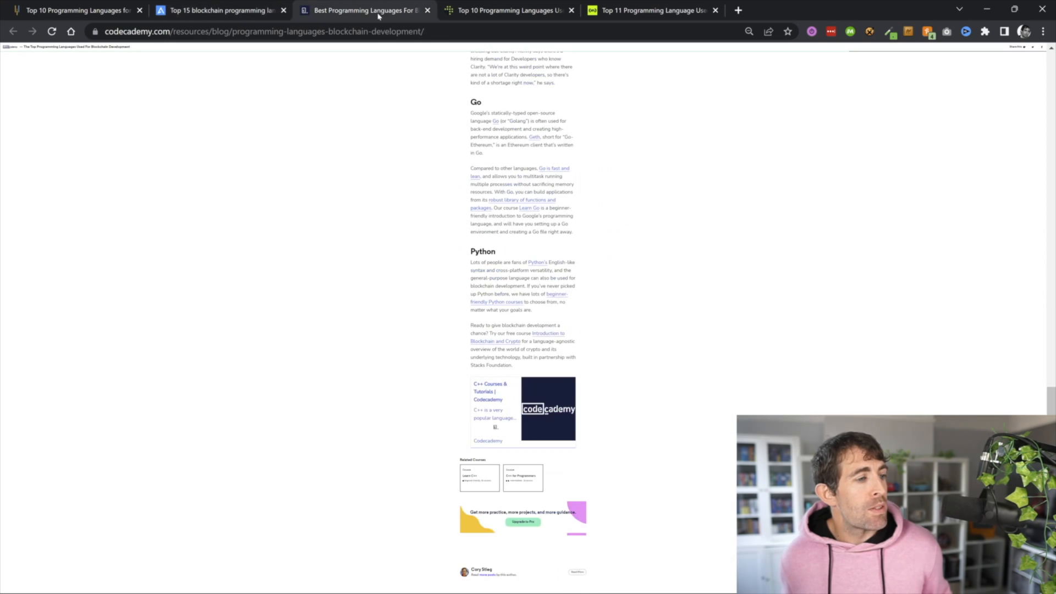
pyautogui.scroll(3)
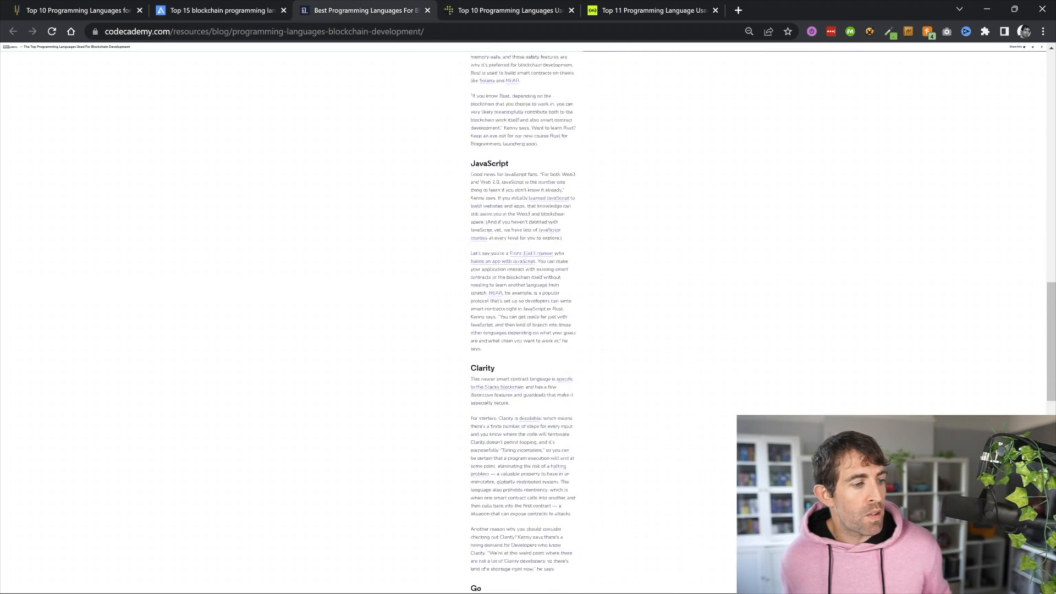
pyautogui.scroll(-3)
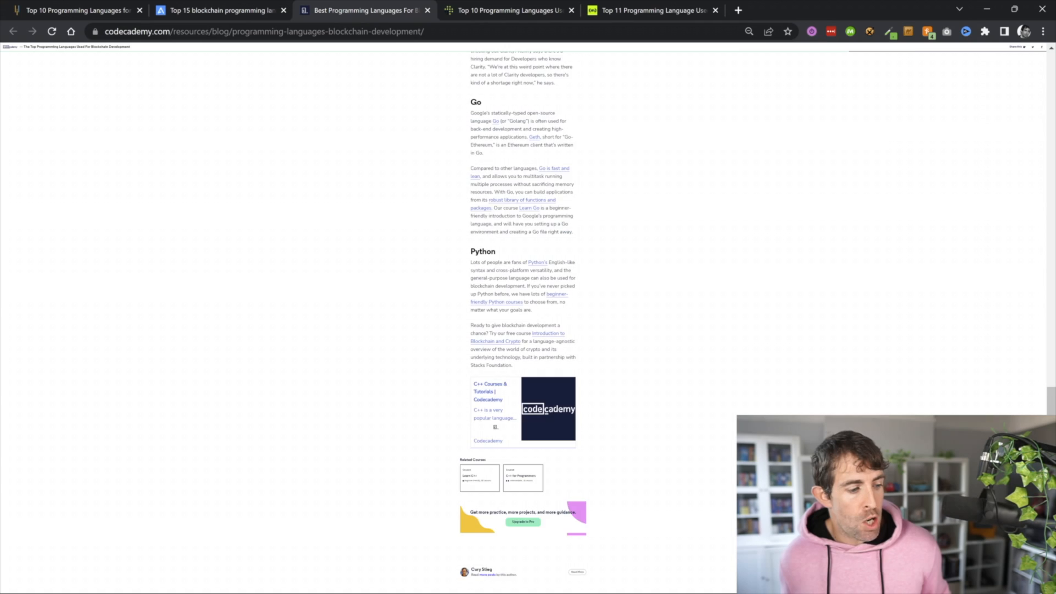
# Step: From the Top 11 article listing C# ninth, open the NEO C# smart contract tutorial
pyautogui.click(505, 10)
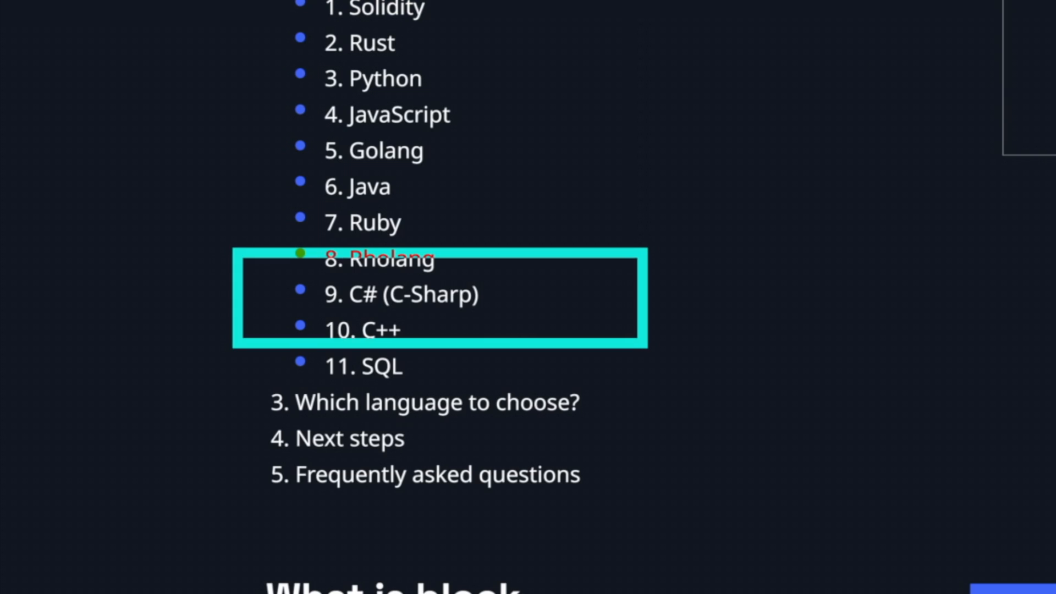
pyautogui.click(400, 294)
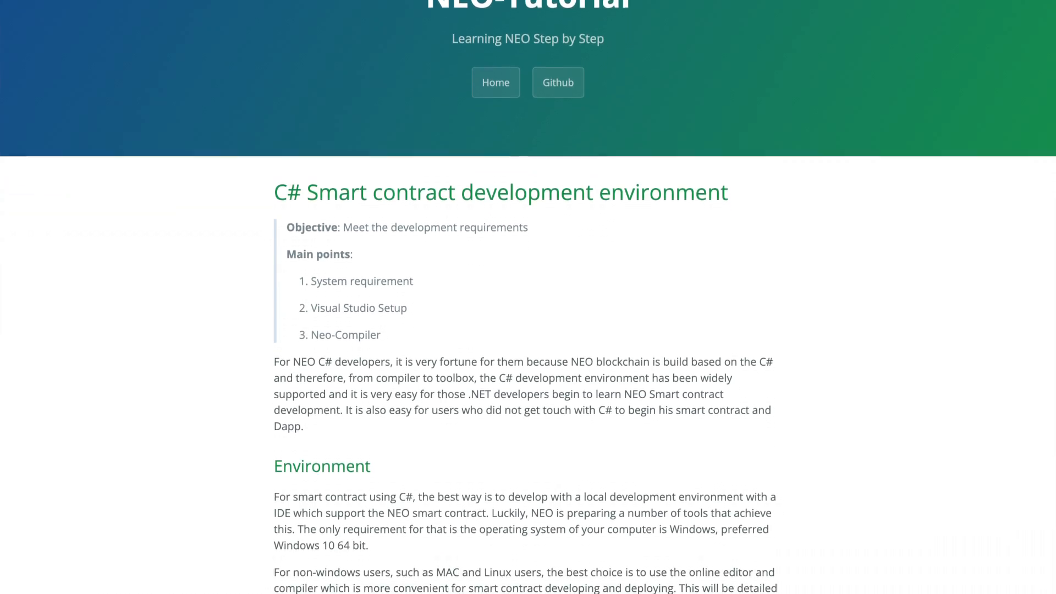
pyautogui.scroll(-3)
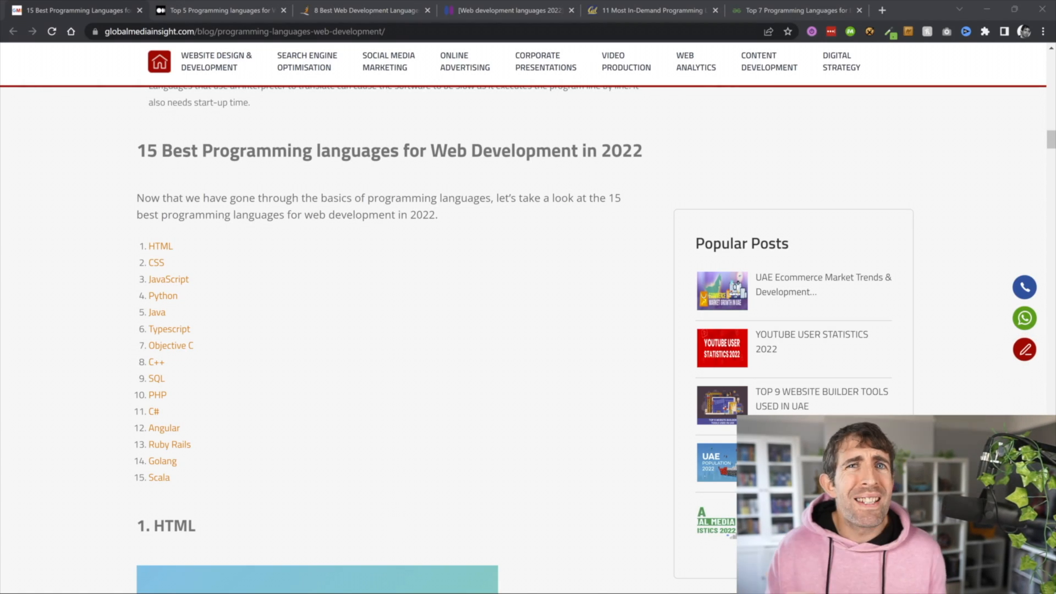
# Step: Scroll the Global Media Insight and Medium web-language articles, then show Intellipaat's 4. C# section
pyautogui.scroll(3)
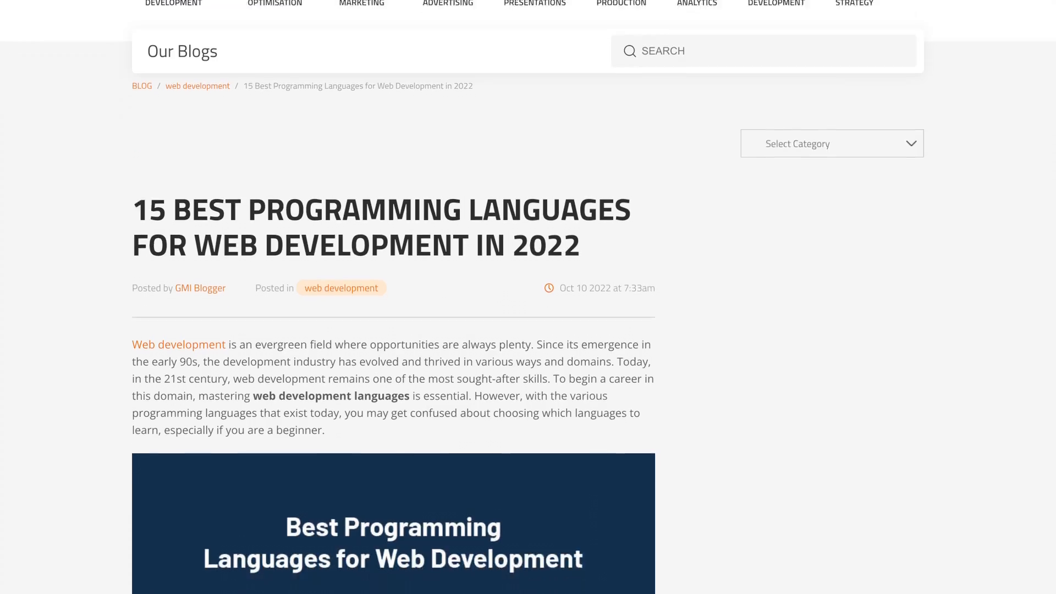
pyautogui.scroll(-3)
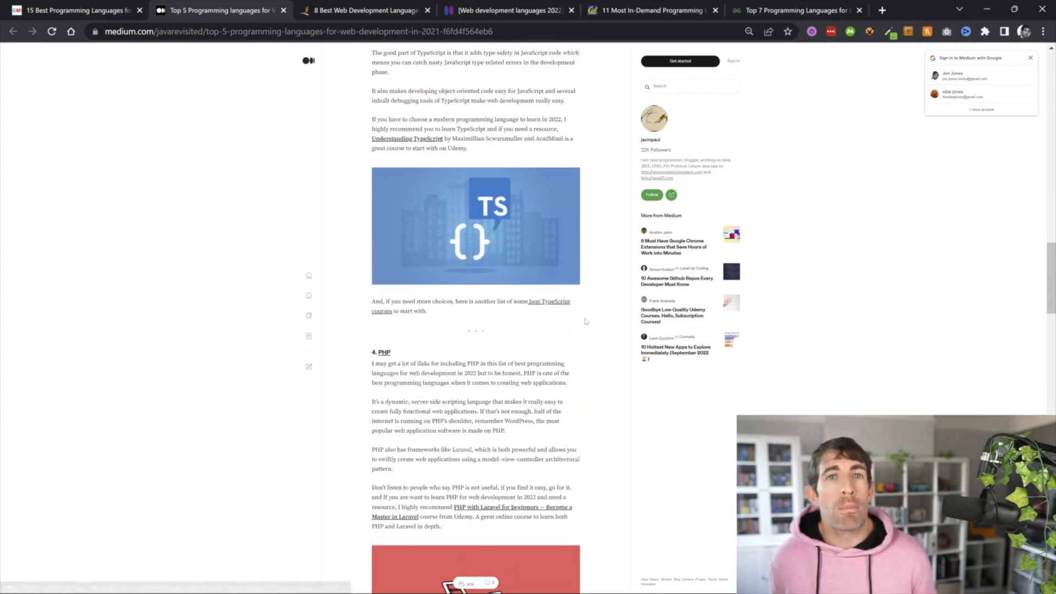
pyautogui.scroll(3)
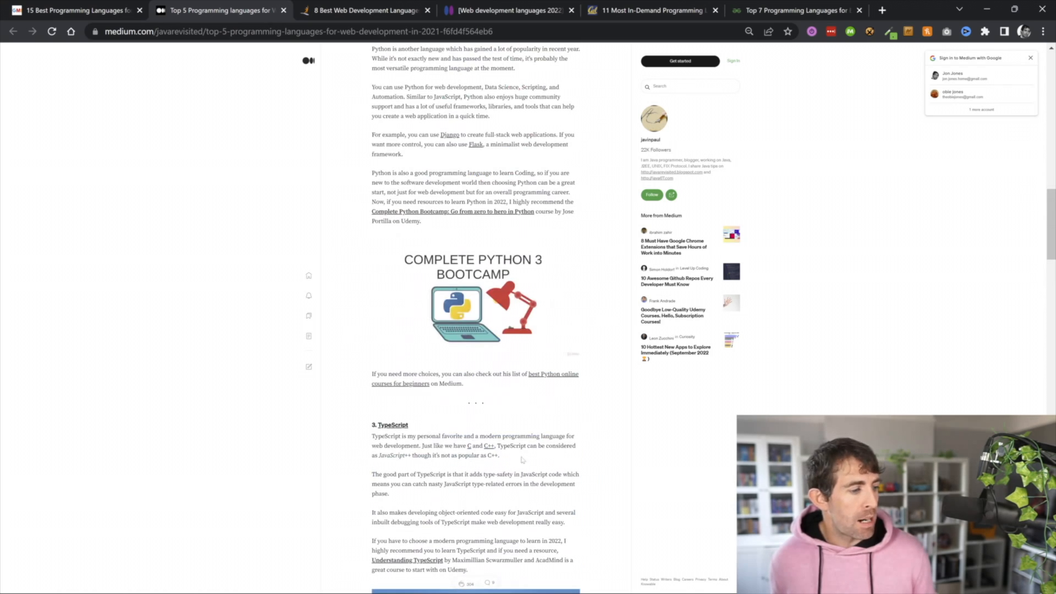
pyautogui.click(364, 10)
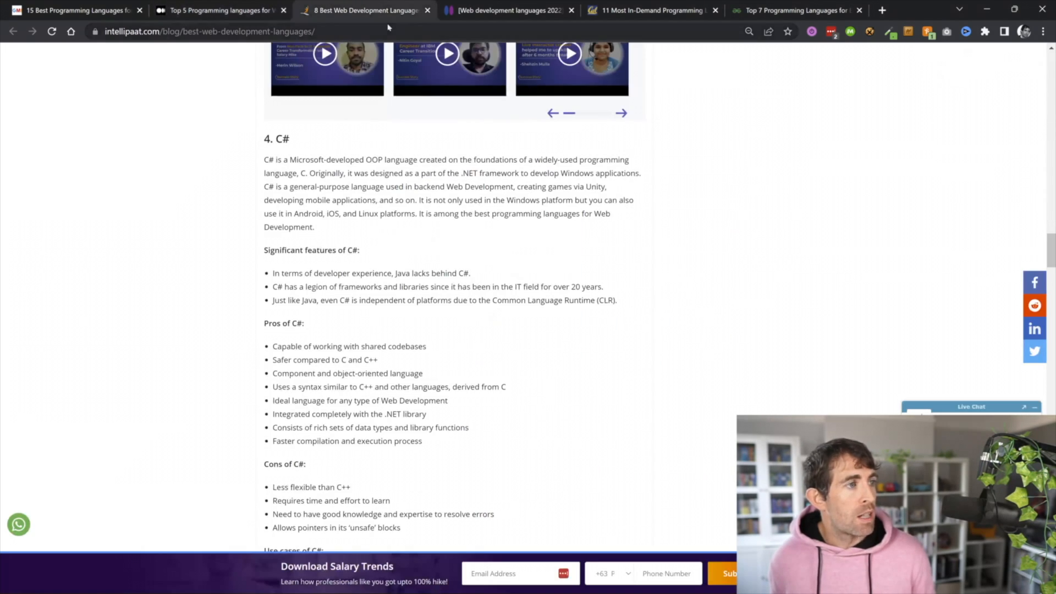
pyautogui.scroll(3)
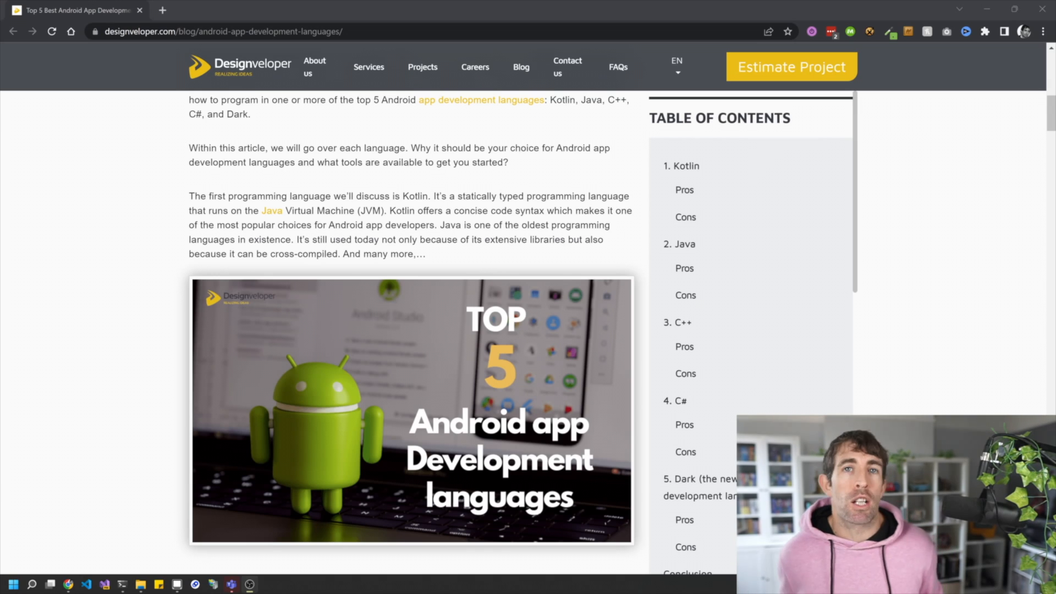
pyautogui.moveTo(612, 298)
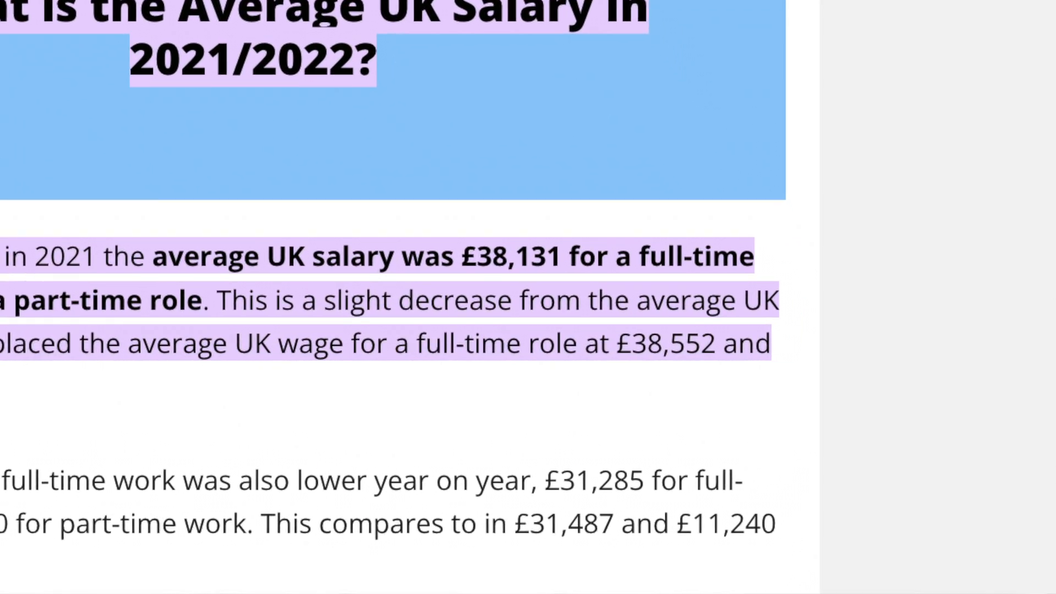
# Step: Scroll to the IT Jobs Watch .NET salary table showing a £60,000 median annual salary
pyautogui.scroll(-3)
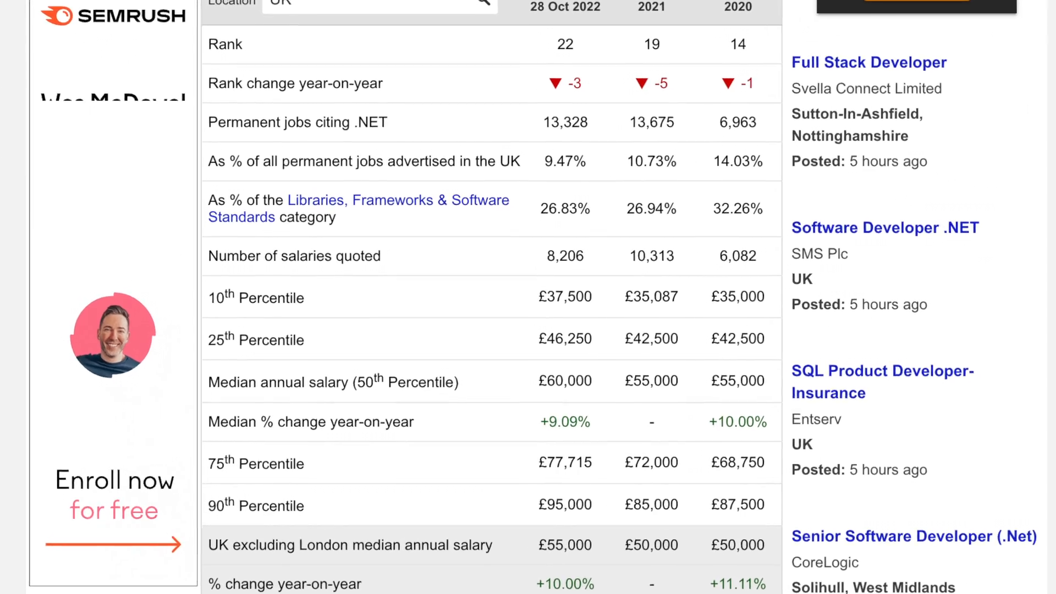
pyautogui.scroll(-3)
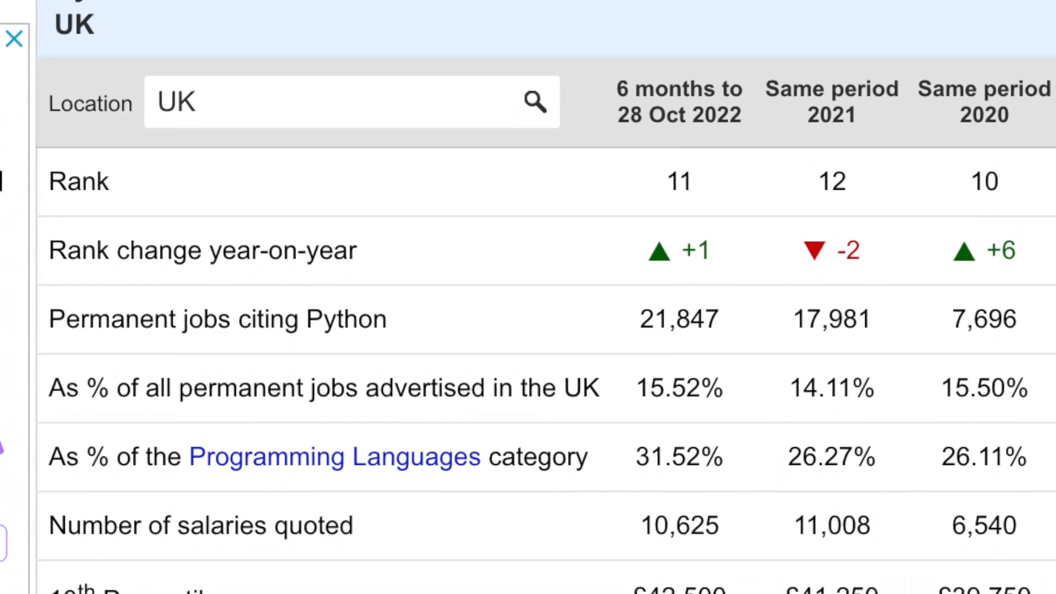
# Step: Scroll the IT Jobs Watch Python page to its UK rank 11 and 21,847 permanent jobs
pyautogui.scroll(-3)
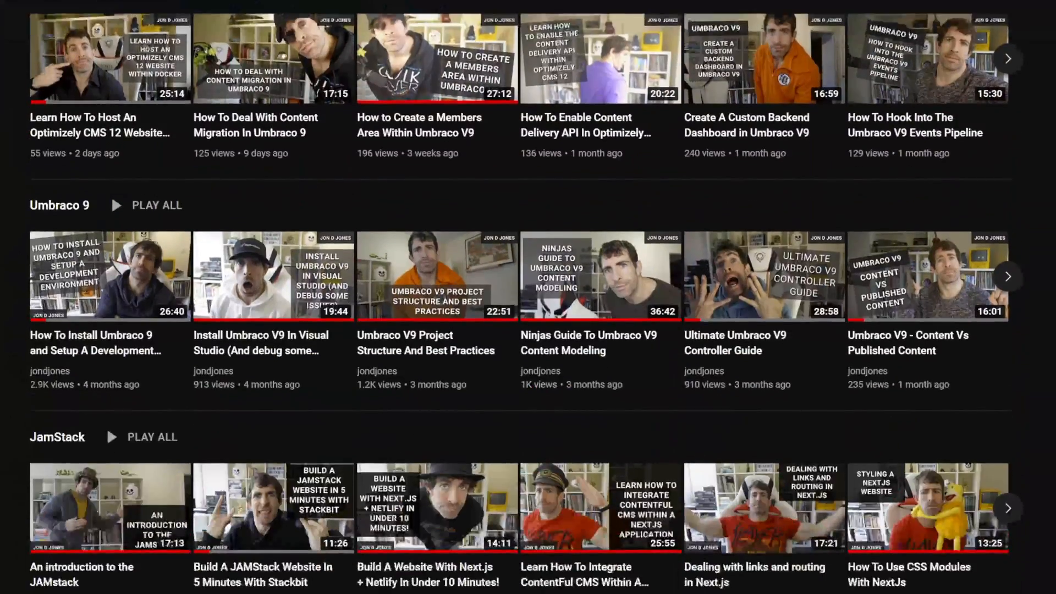
# Step: Scroll the YouTube channel page through the Umbraco, Optimizely and JamStack playlist rows
pyautogui.scroll(-3)
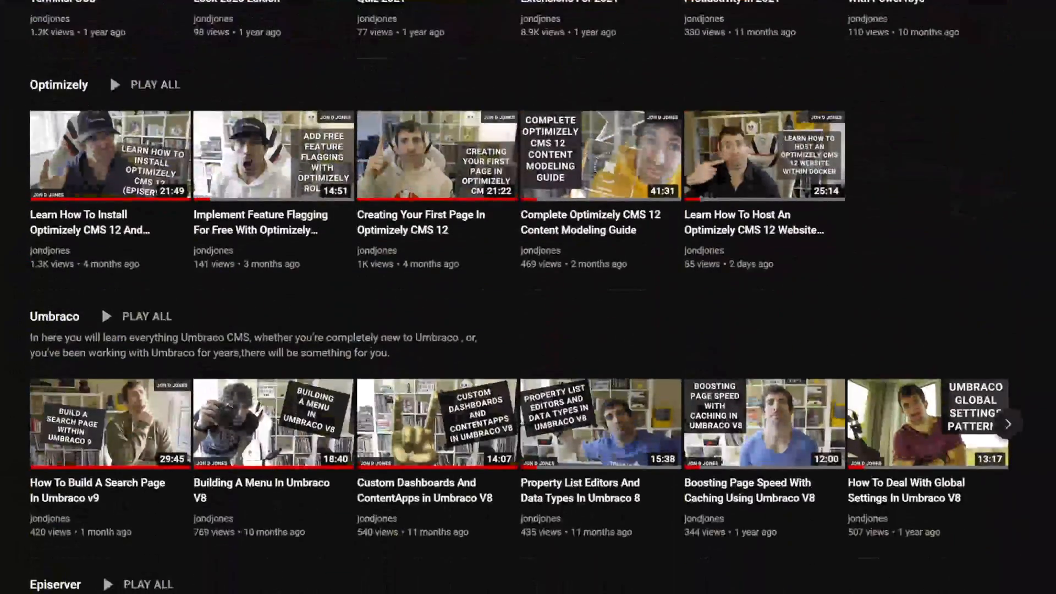